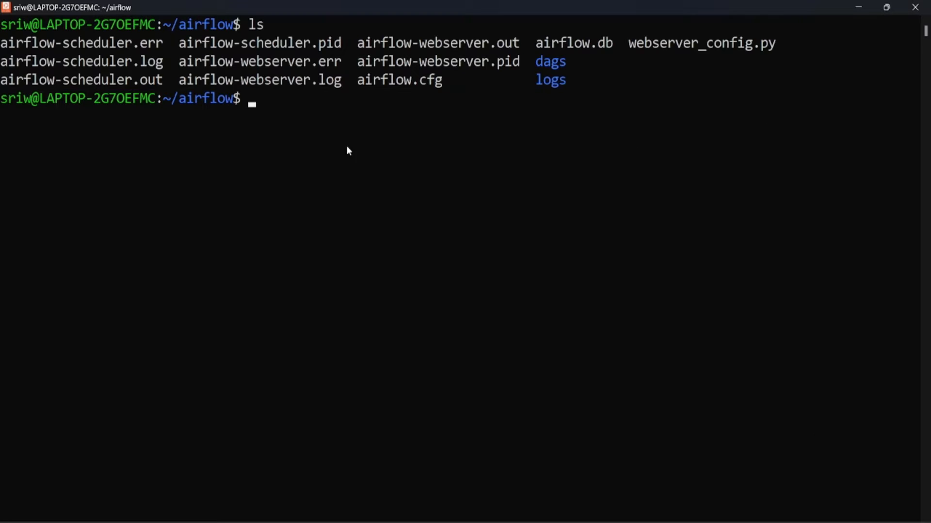
pyautogui.moveTo(180, 29)
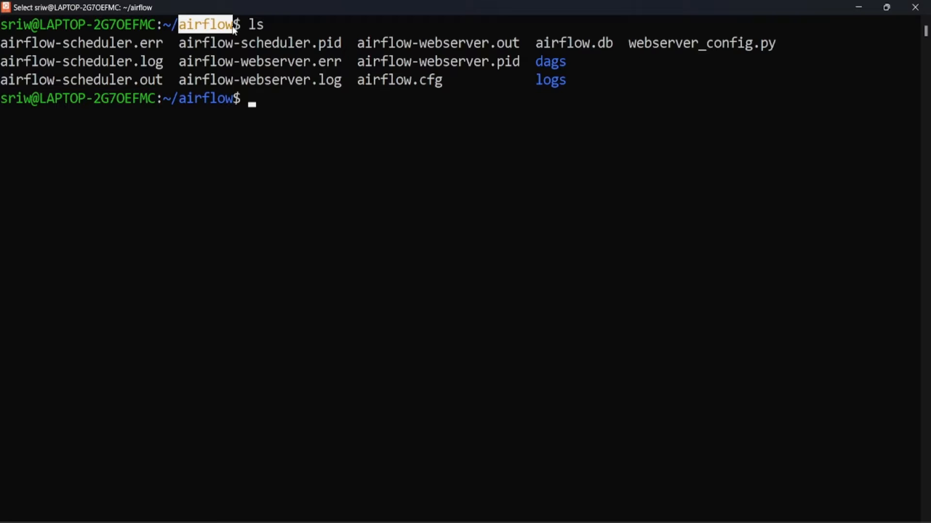
# Step: Highlight the airflow folder and airflow.cfg in the terminal, then print airflow.cfg with cat
pyautogui.doubleClick(380, 79)
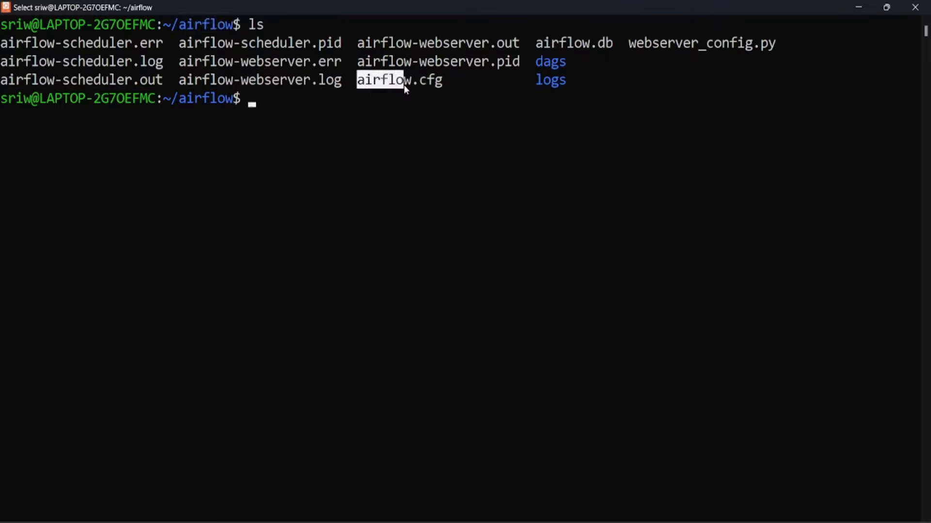
pyautogui.doubleClick(399, 79)
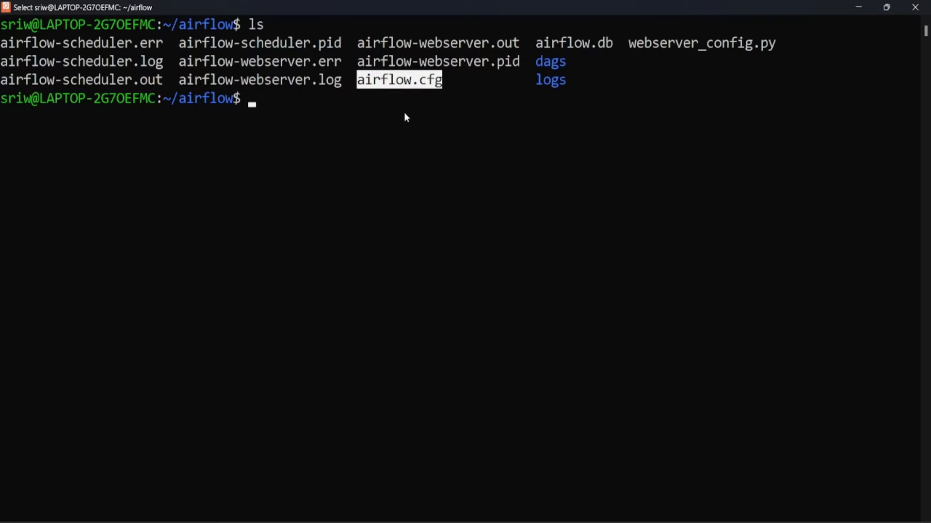
pyautogui.write('cat')
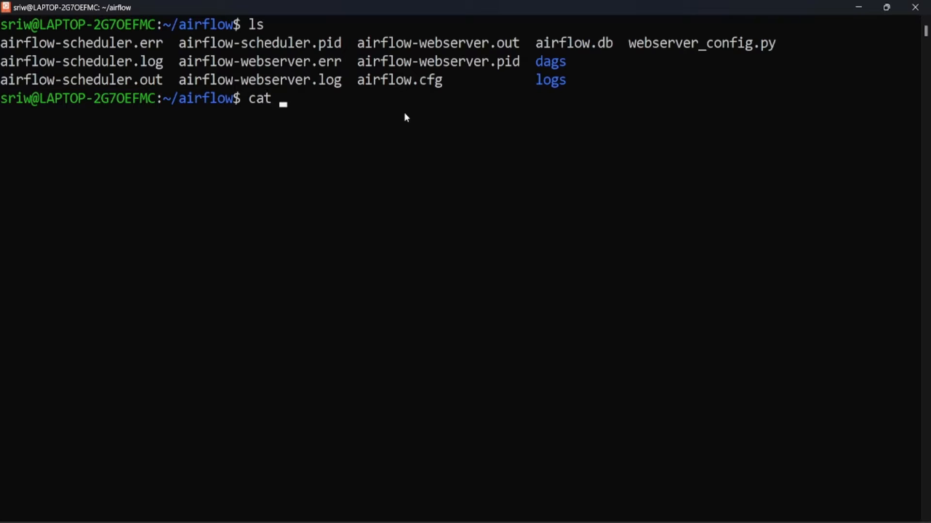
pyautogui.write('airflow.')
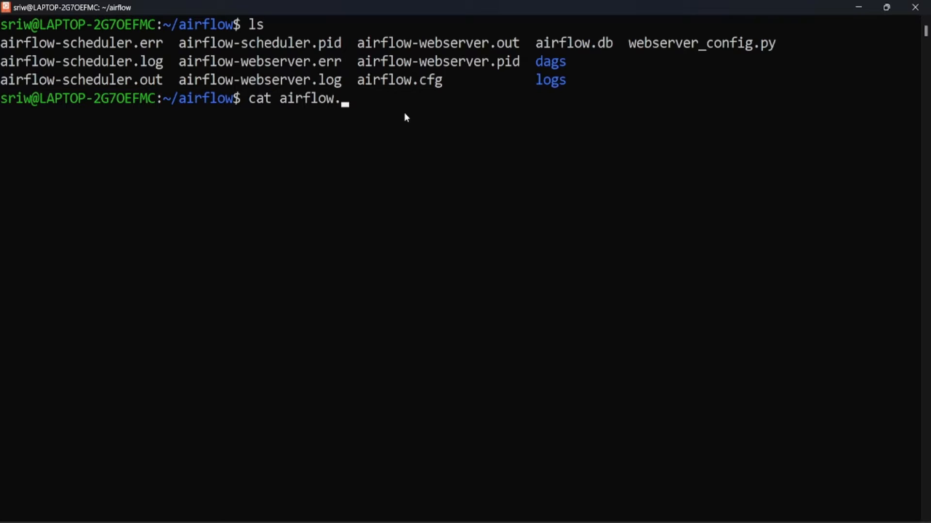
pyautogui.write('a')
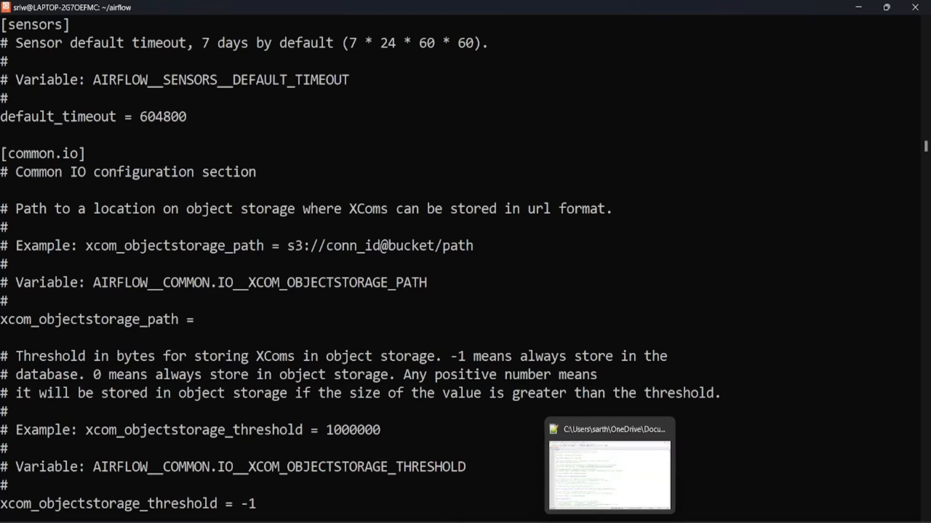
# Step: In Notepad++, highlight dags_folder /home/sriw/airflow/dags and scroll down to the LocalExecutor line
pyautogui.click(608, 475)
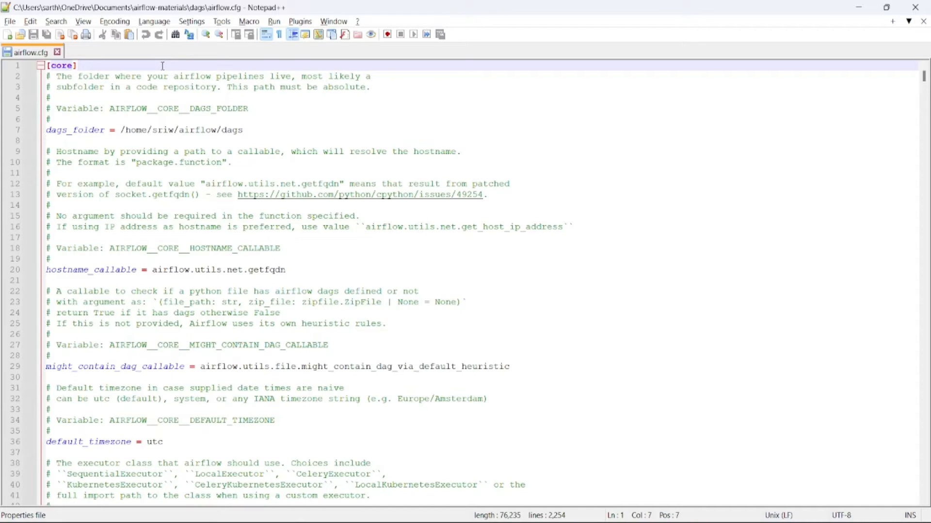
pyautogui.doubleClick(75, 129)
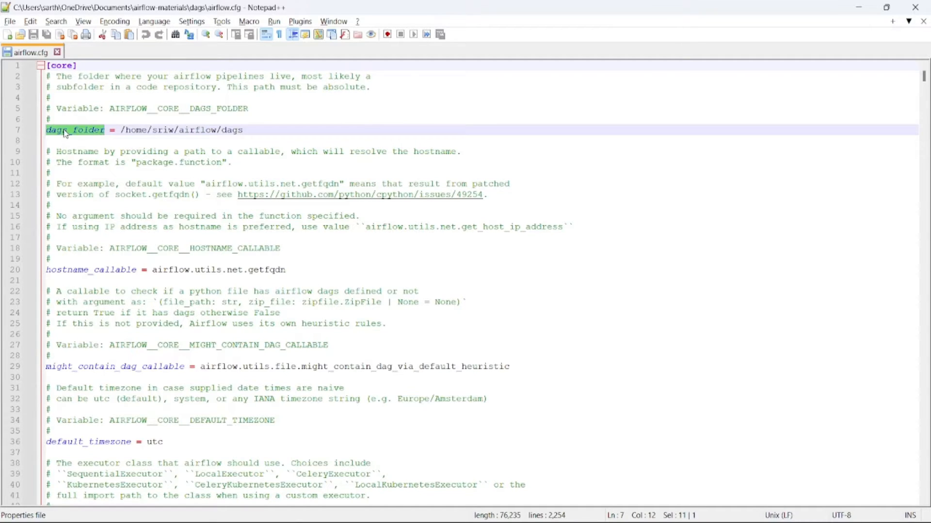
pyautogui.moveTo(119, 140)
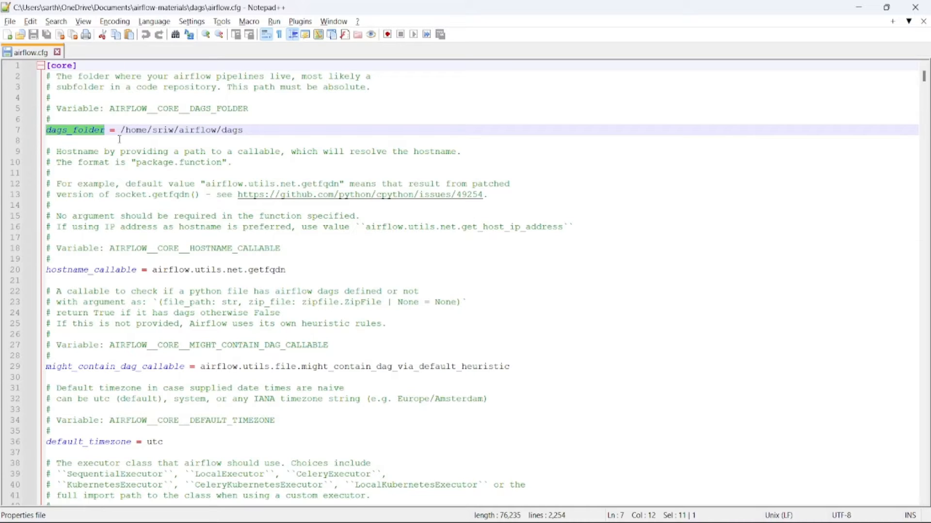
pyautogui.moveTo(154, 131)
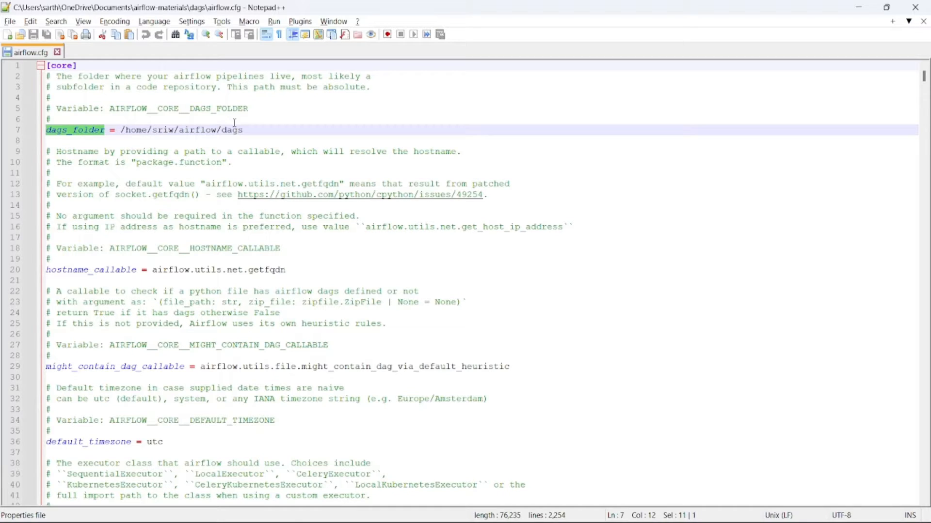
pyautogui.doubleClick(232, 129)
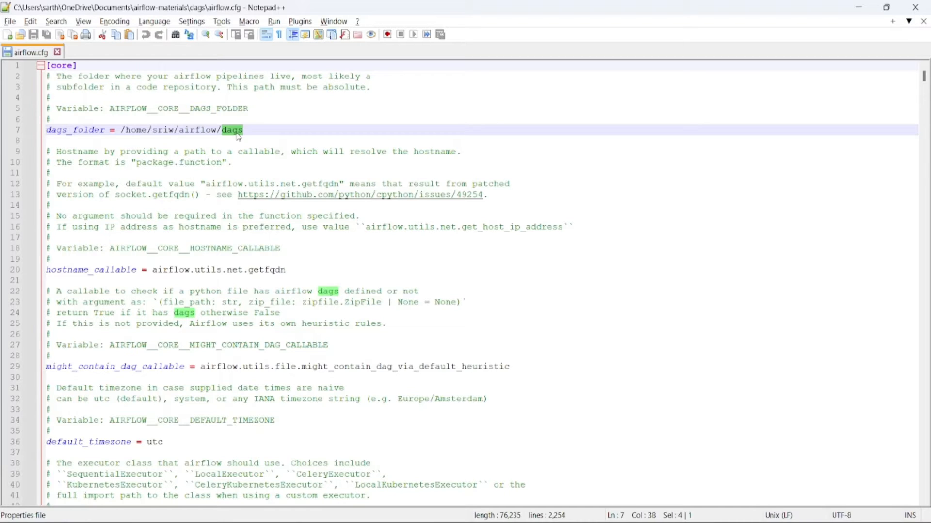
pyautogui.scroll(-3)
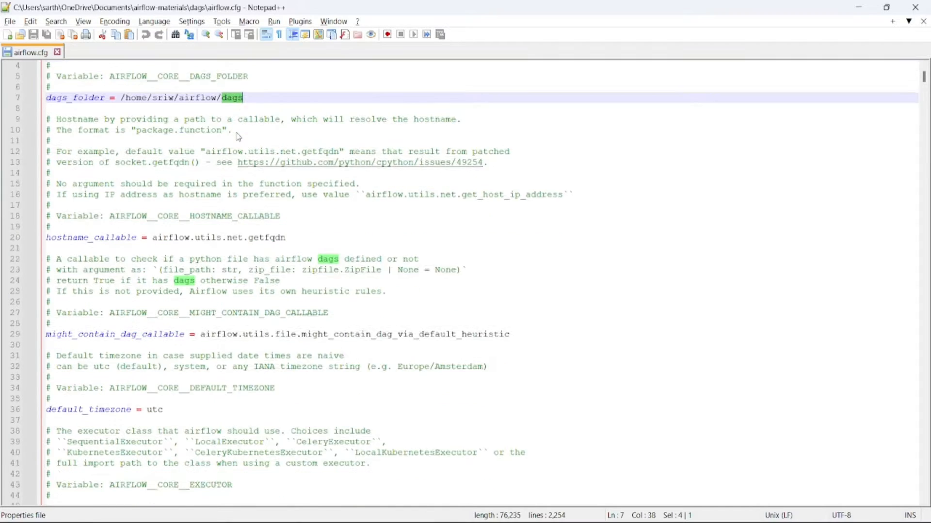
pyautogui.scroll(-3)
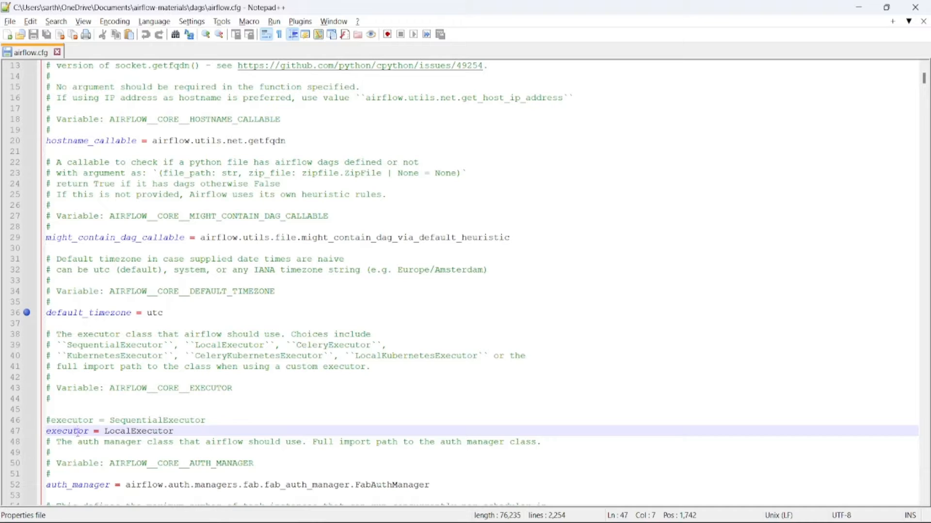
# Step: Highlight the commented-out SequentialExecutor and scroll down to parallelism 32
pyautogui.doubleClick(67, 431)
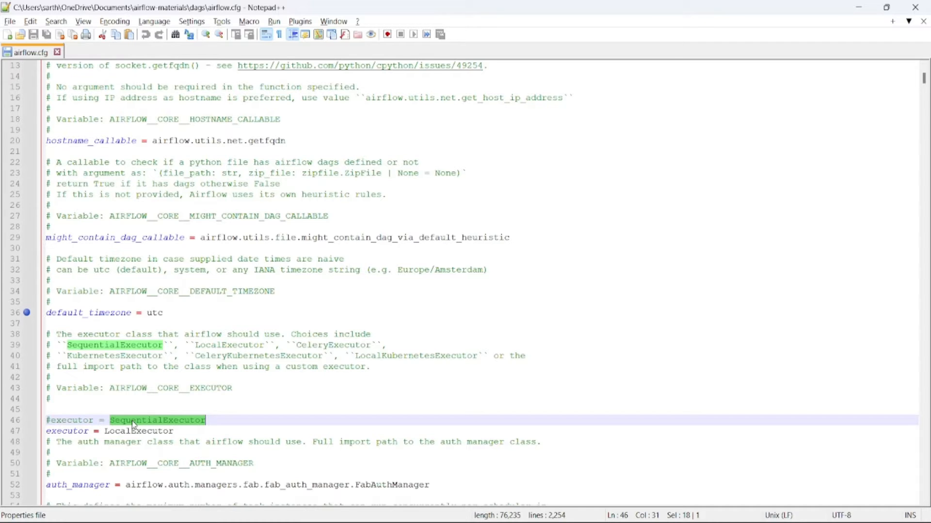
pyautogui.scroll(-3)
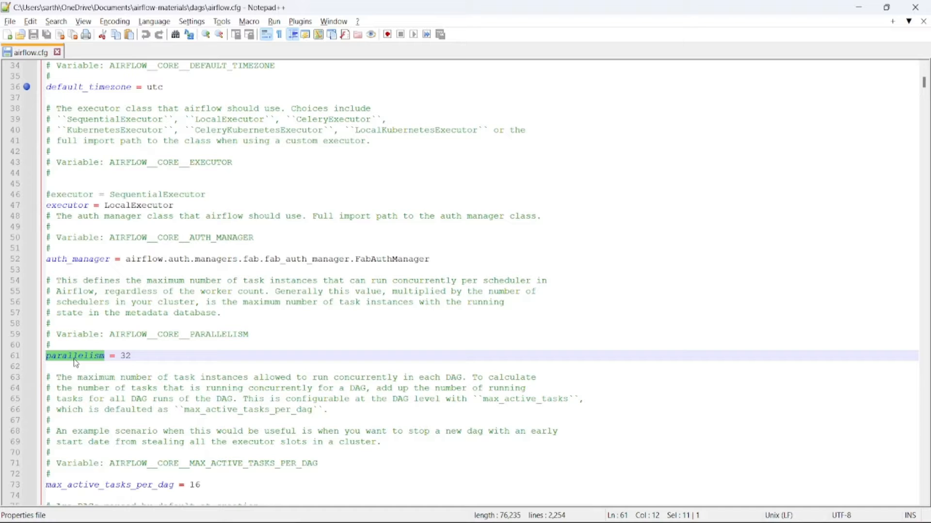
# Step: Highlight max_active_tasks_per_dag (16) and dags_are_paused_at_creation with its True value
pyautogui.scroll(-3)
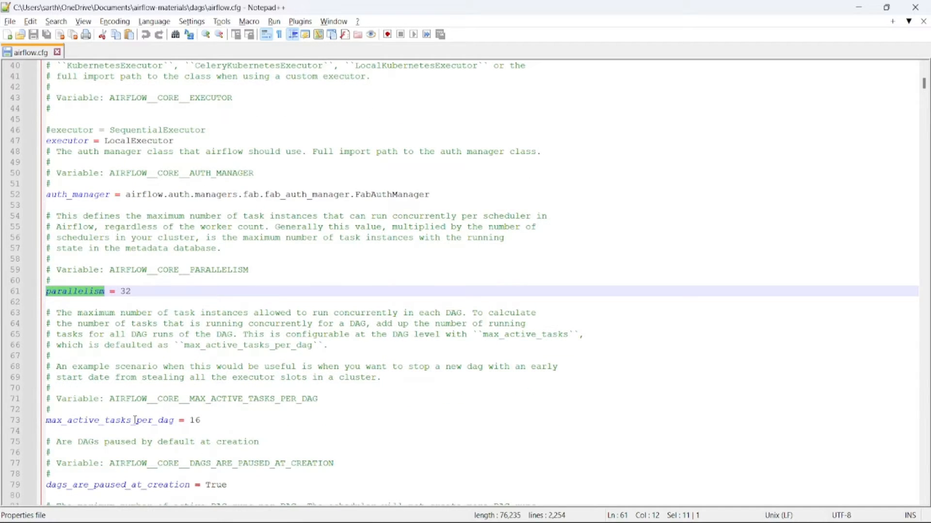
pyautogui.doubleClick(86, 421)
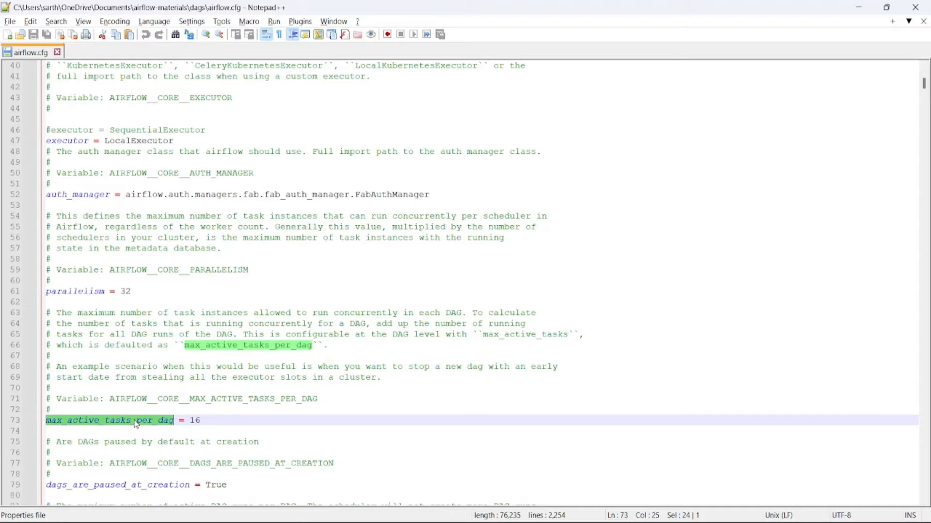
pyautogui.scroll(-3)
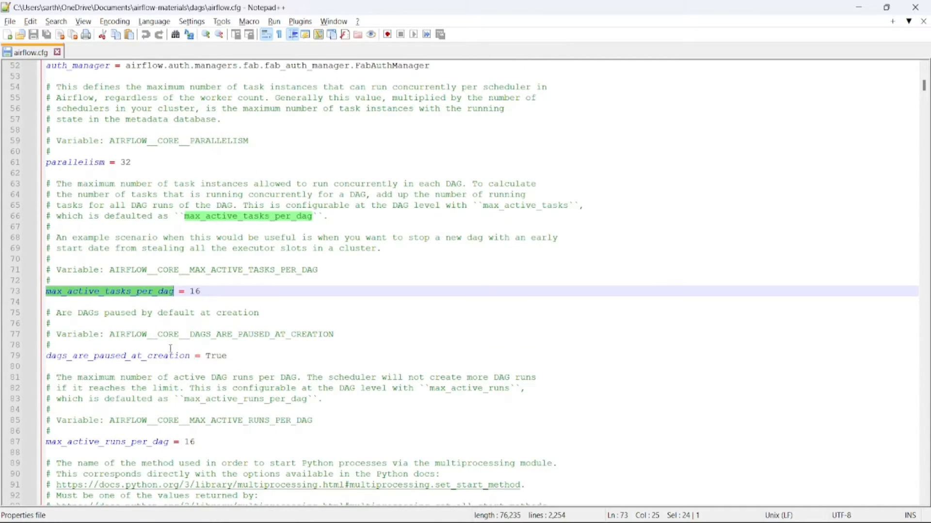
pyautogui.doubleClick(117, 355)
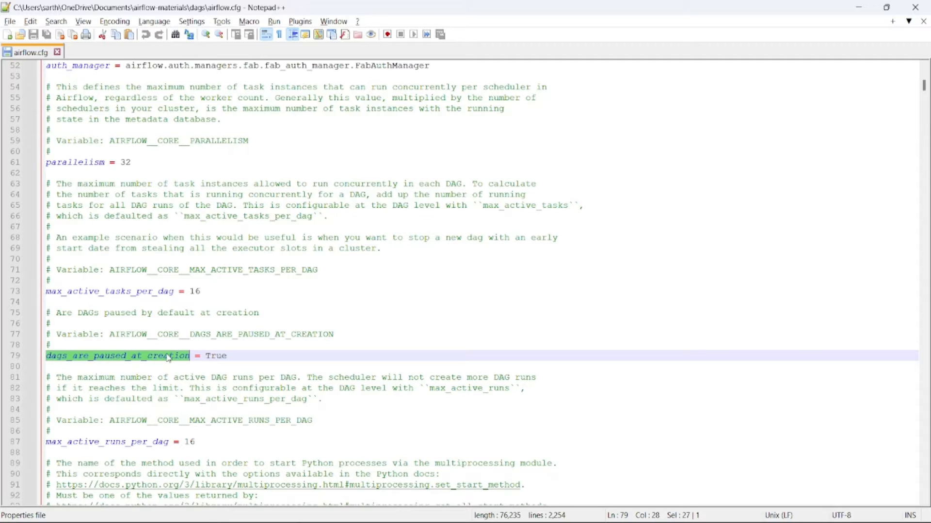
pyautogui.moveTo(220, 360)
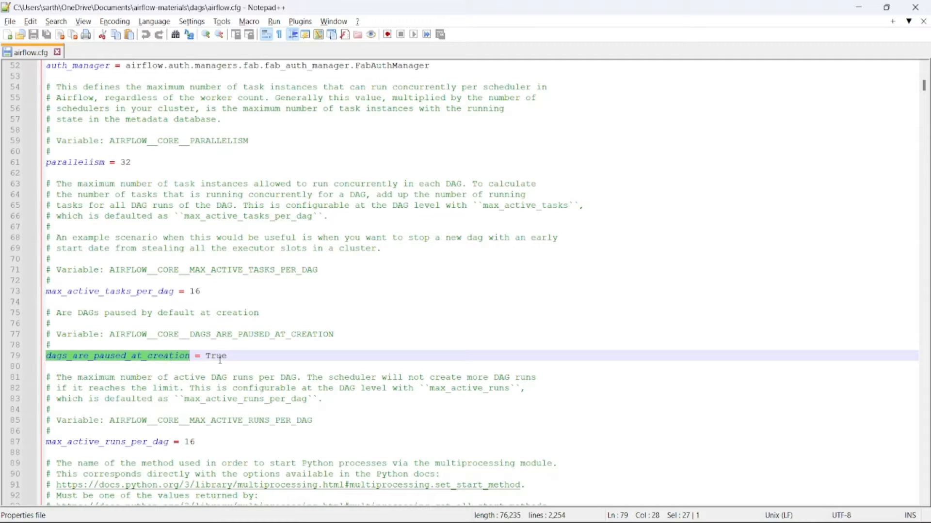
pyautogui.doubleClick(215, 355)
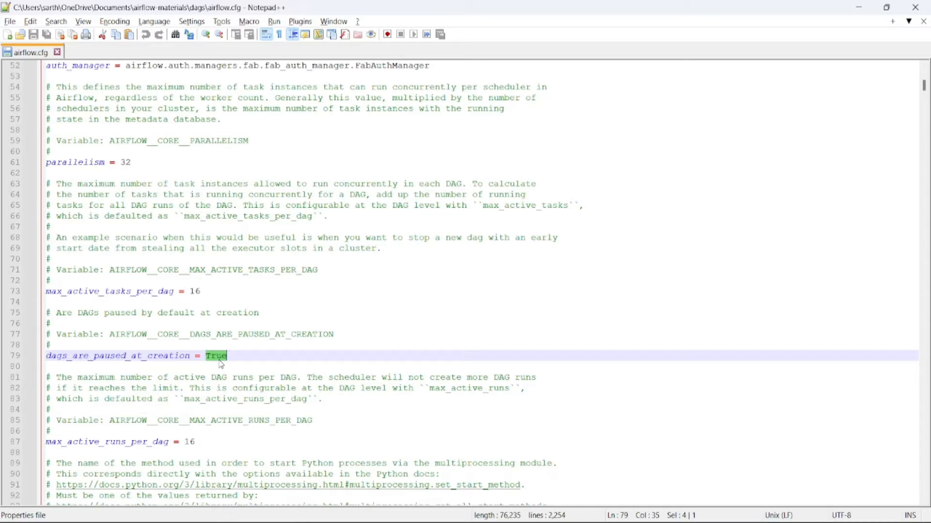
pyautogui.scroll(-3)
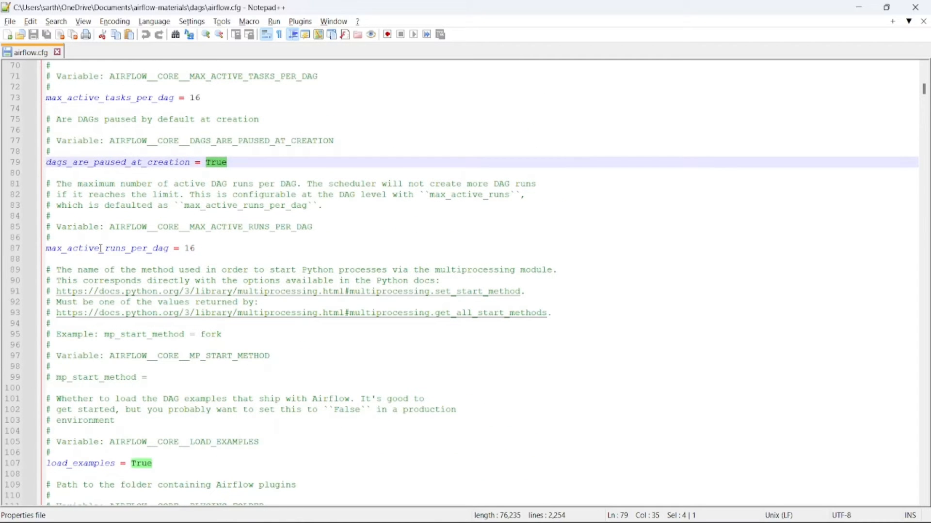
# Step: Highlight max_active_runs_per_dag 16, load_examples True, and the plugins_folder setting
pyautogui.doubleClick(106, 248)
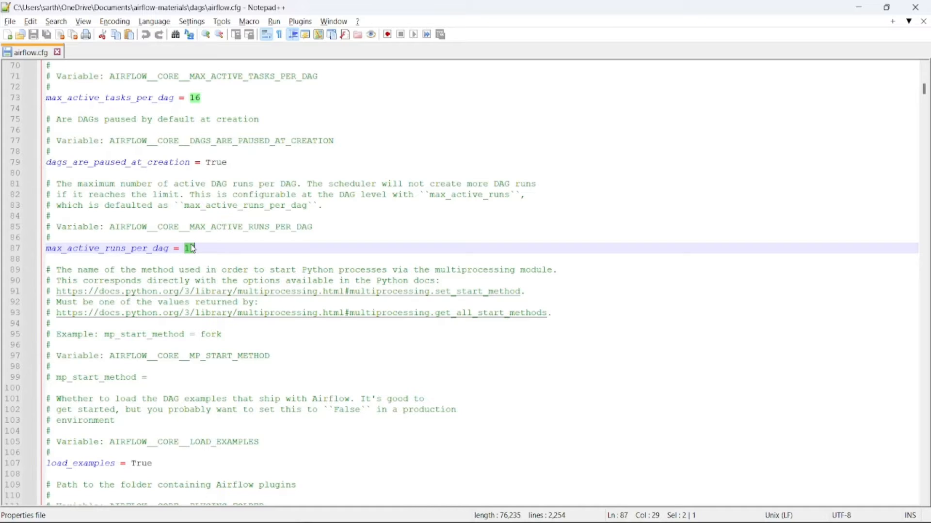
pyautogui.scroll(-3)
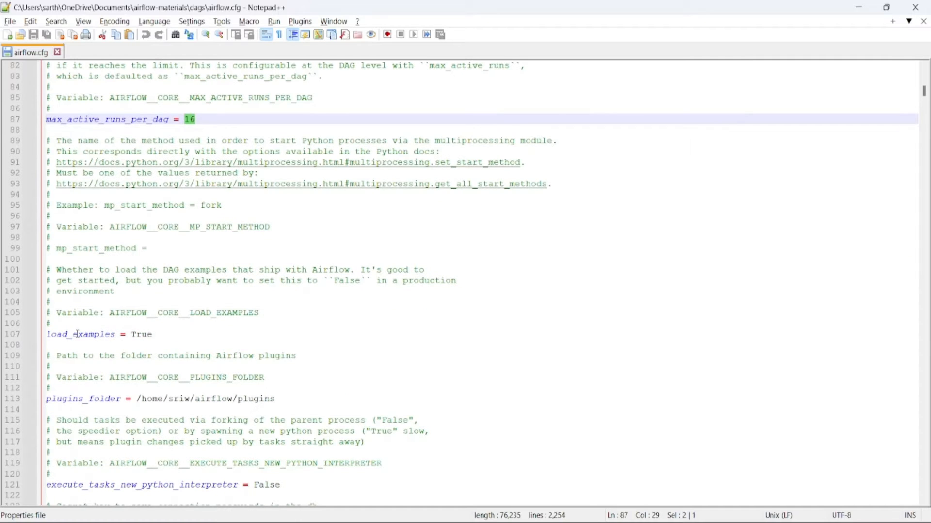
pyautogui.doubleClick(80, 334)
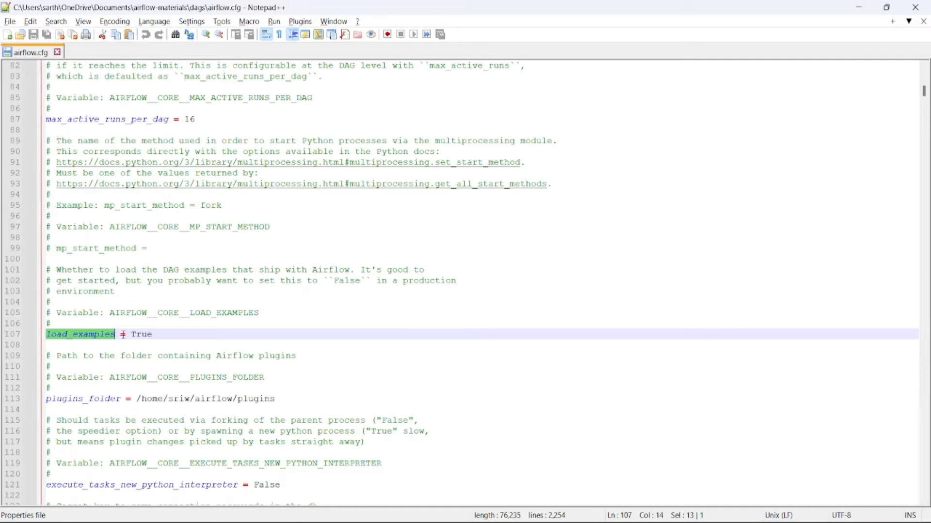
pyautogui.doubleClick(141, 334)
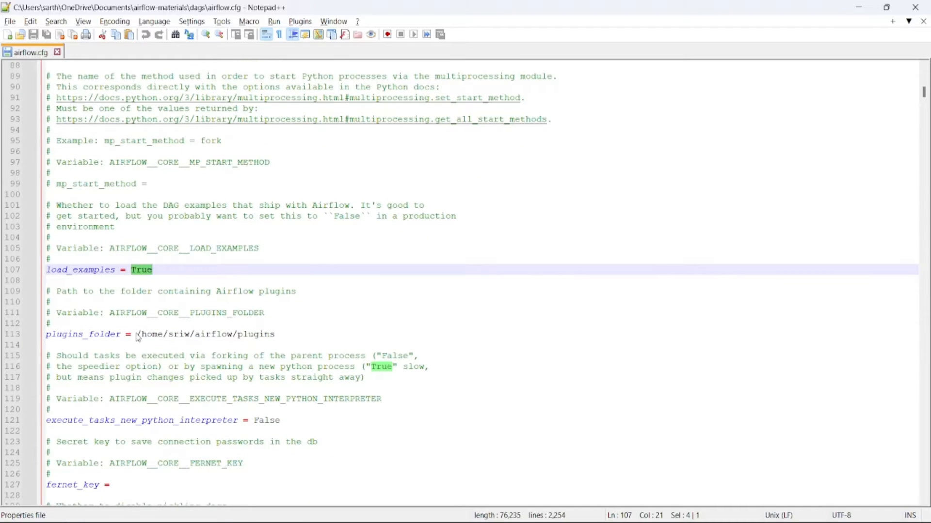
pyautogui.doubleClick(82, 334)
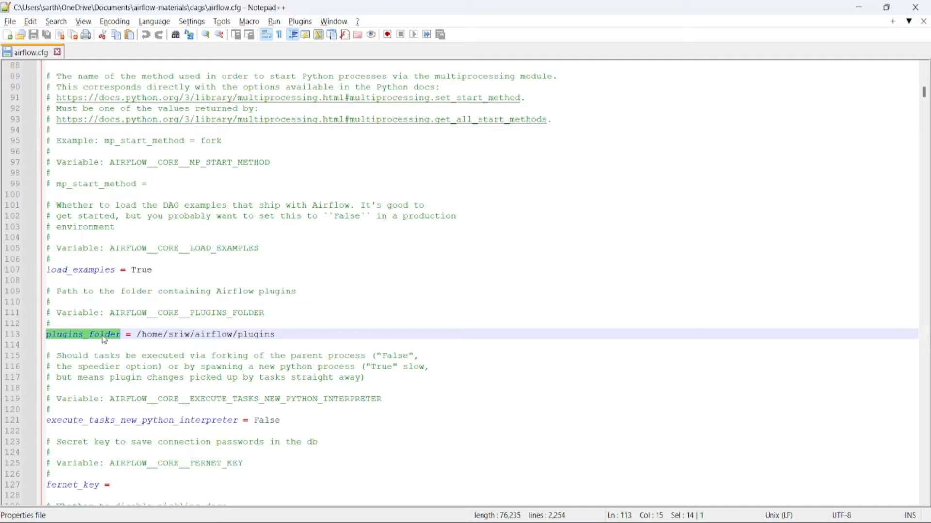
# Step: Scroll through the rest of the core section to the [database] header
pyautogui.scroll(-3)
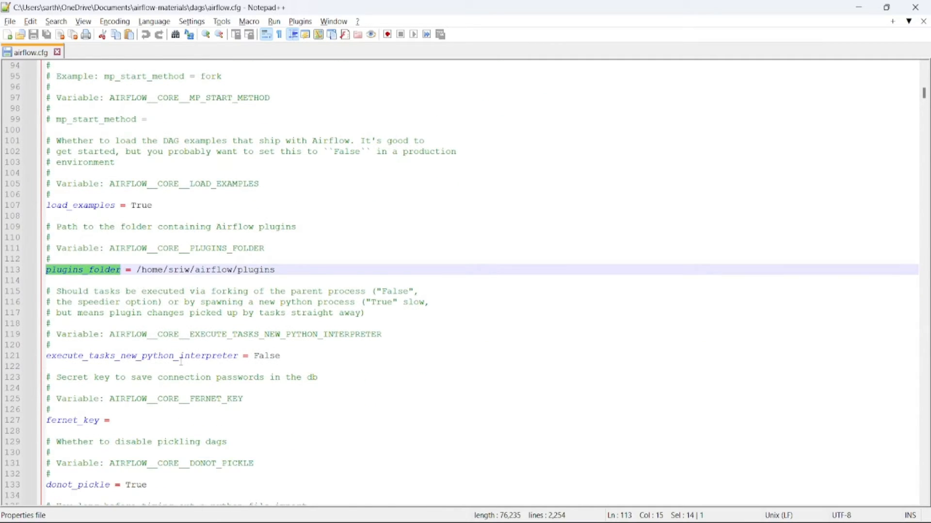
pyautogui.scroll(-3)
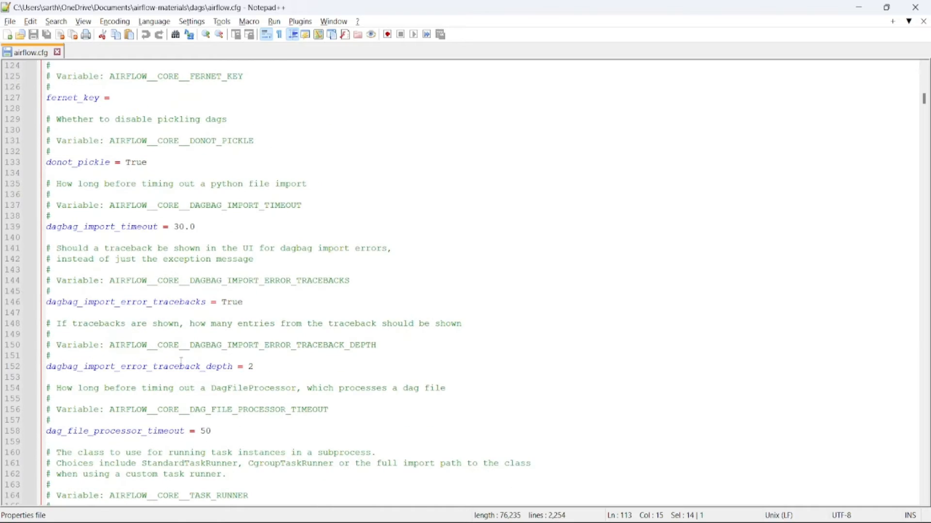
pyautogui.scroll(-3)
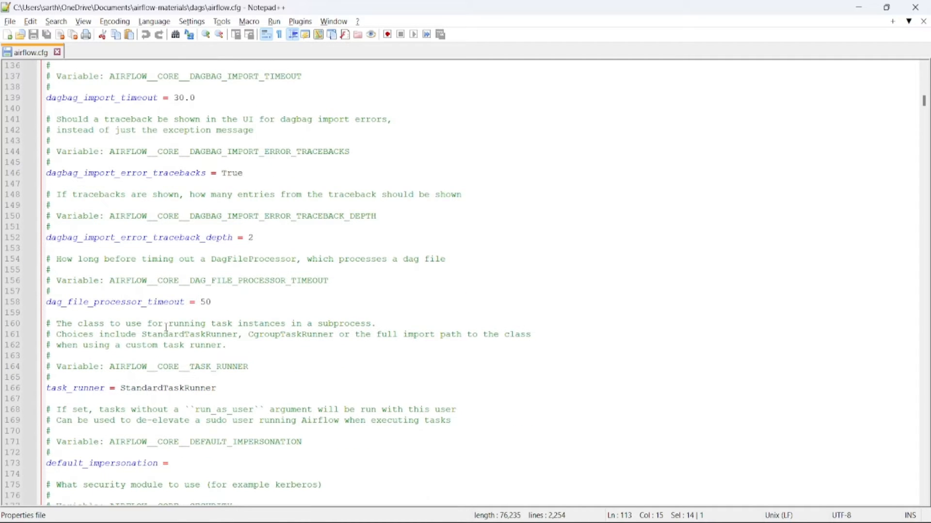
pyautogui.scroll(-3)
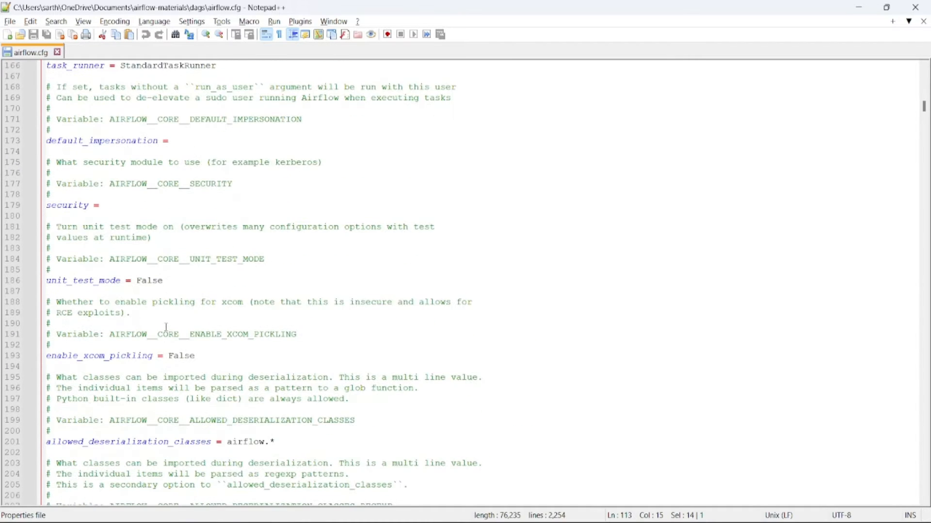
pyautogui.scroll(-3)
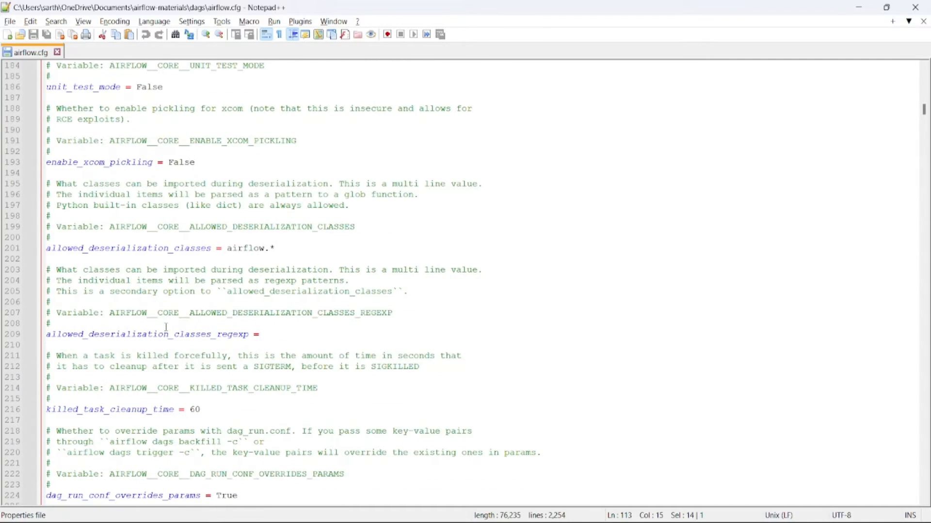
pyautogui.scroll(-3)
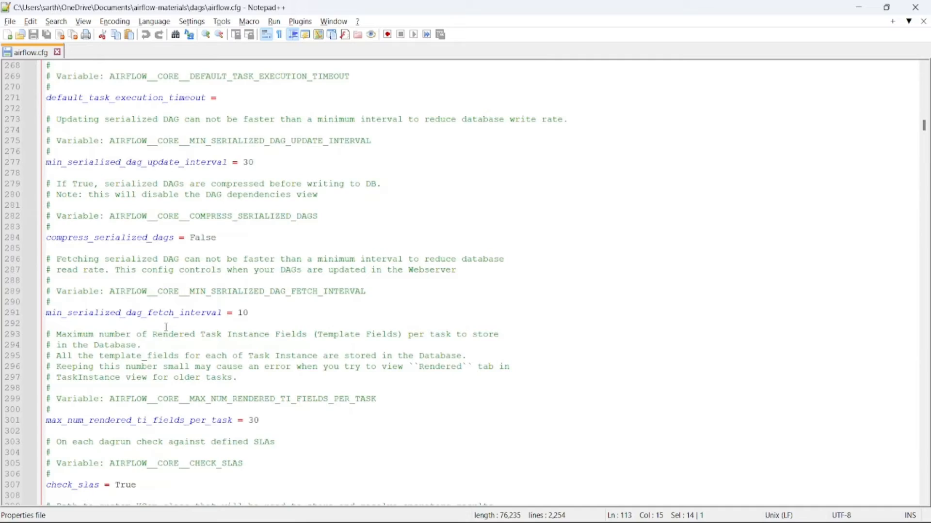
pyautogui.scroll(-3)
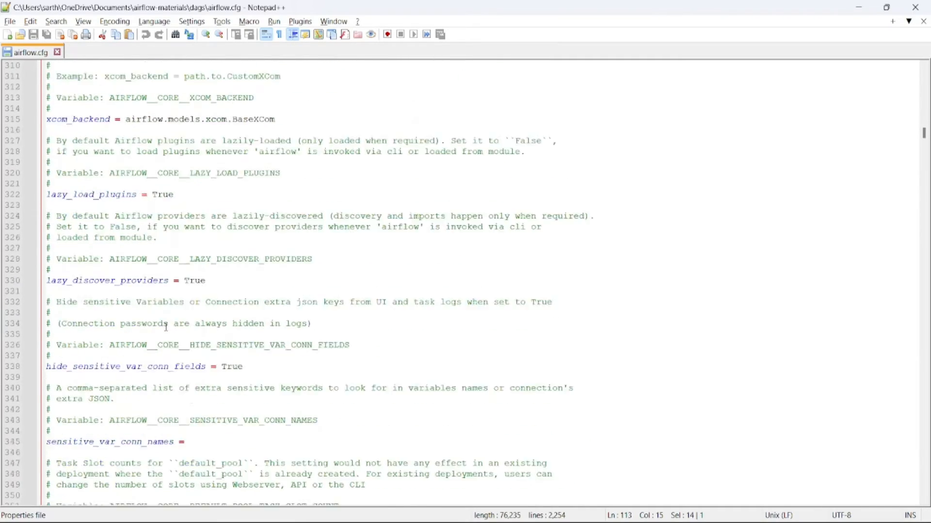
pyautogui.scroll(-3)
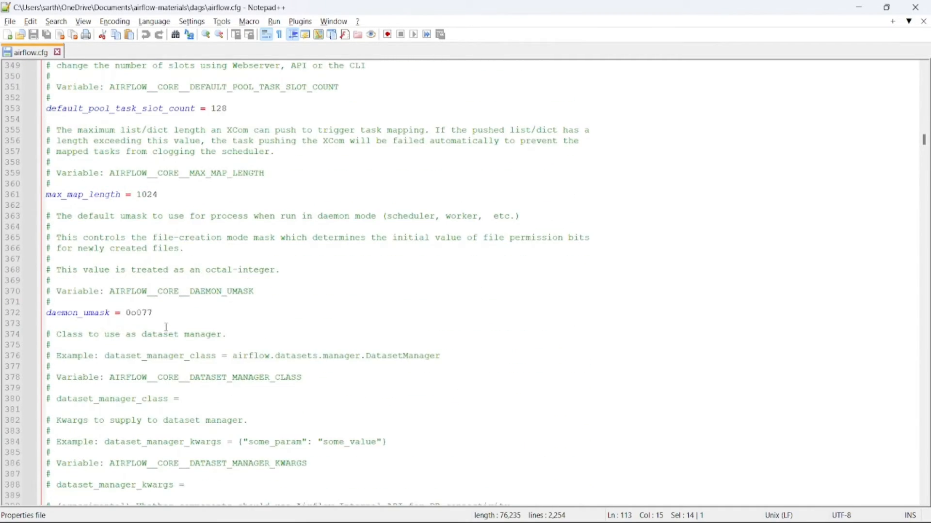
pyautogui.scroll(-3)
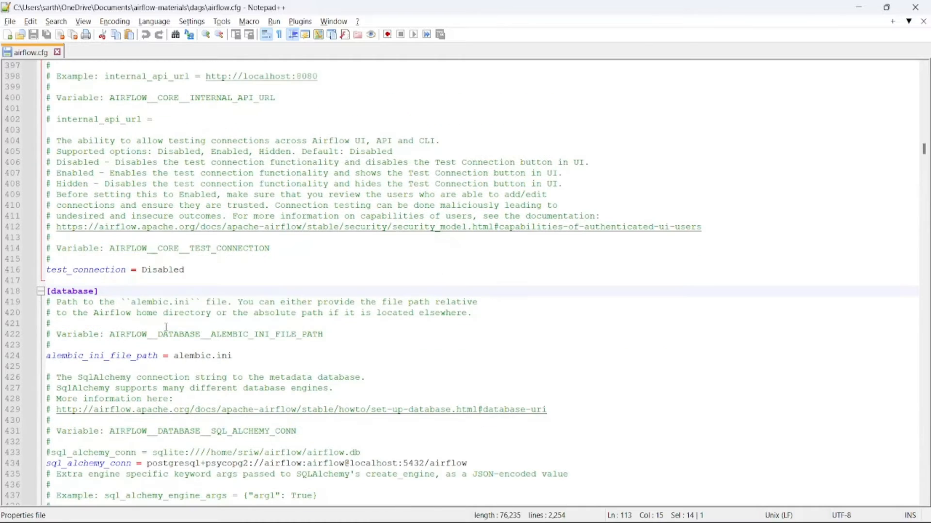
pyautogui.scroll(-3)
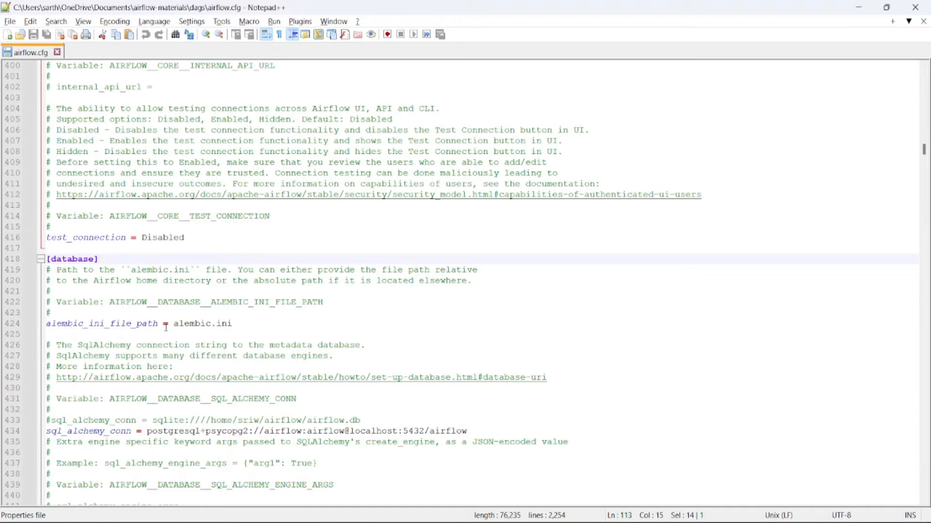
# Step: Highlight sql_alchemy_conn, then scroll down to pool_recycle 1800 and pool_pre_ping True
pyautogui.scroll(-3)
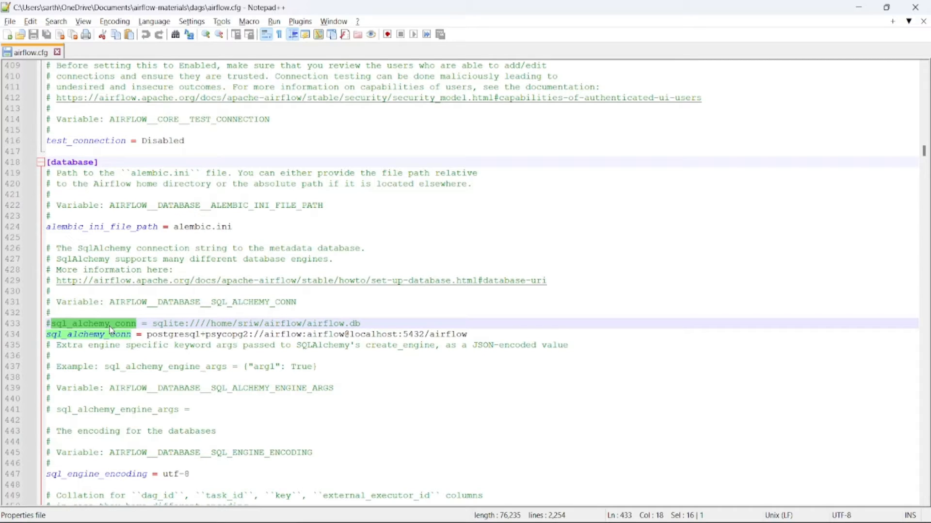
pyautogui.doubleClick(167, 323)
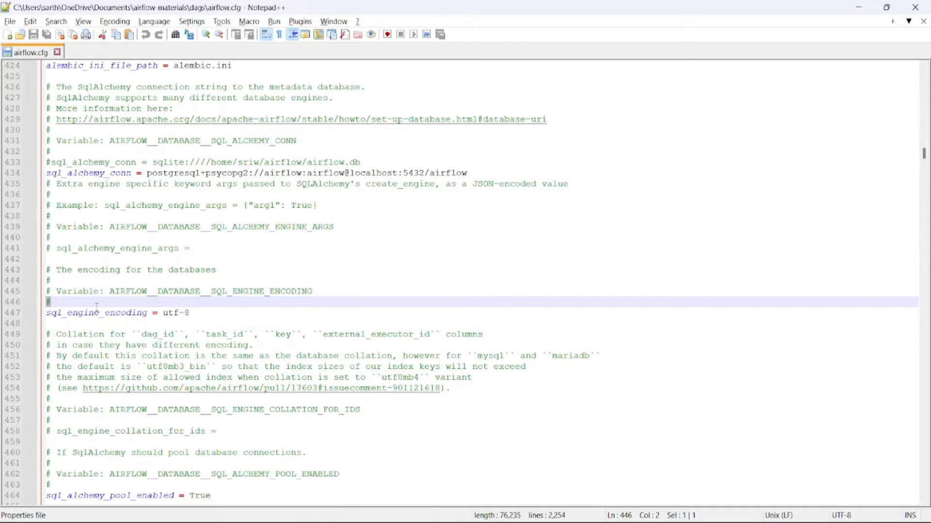
pyautogui.scroll(-3)
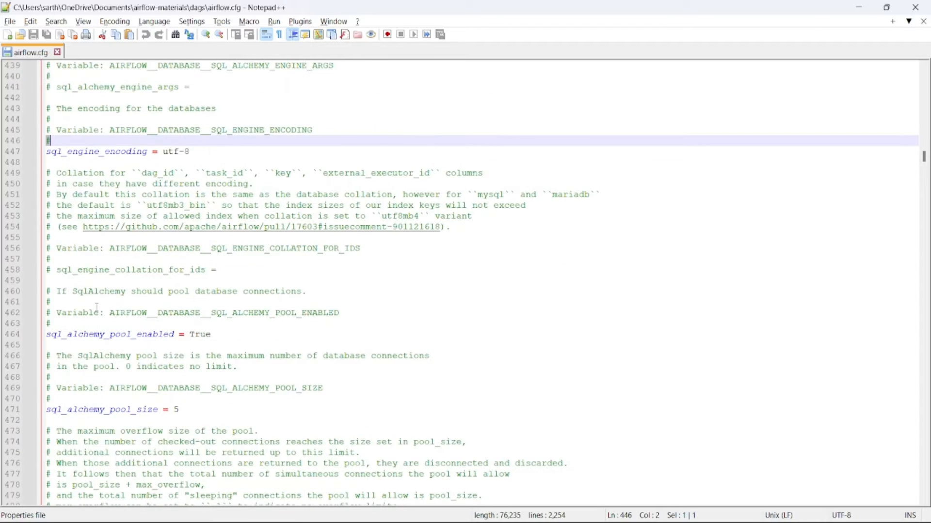
pyautogui.scroll(-3)
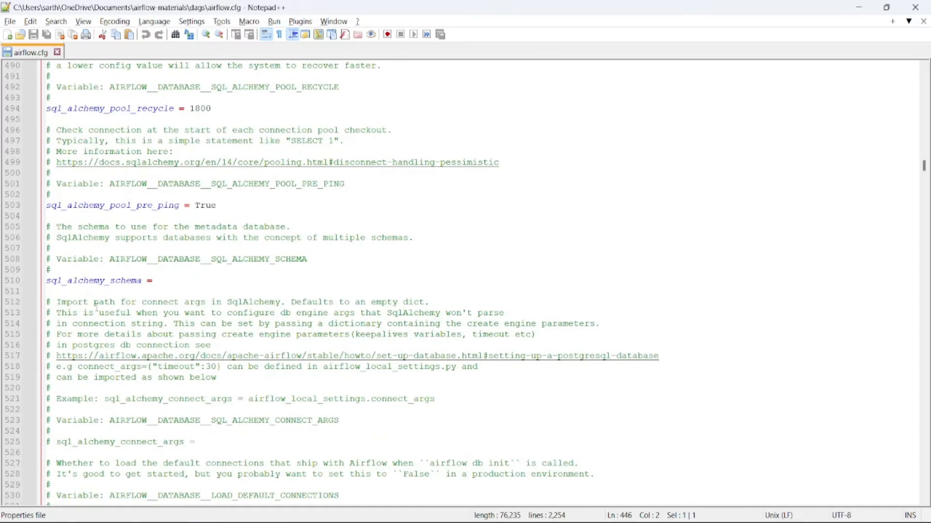
# Step: Scroll into the logging section and highlight base_log_folder /home/sriw/airflow/logs
pyautogui.scroll(-3)
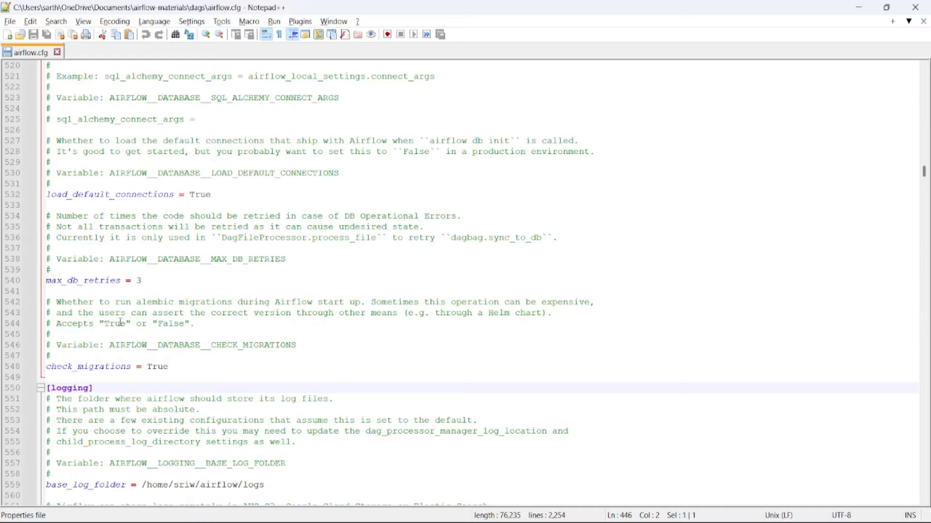
pyautogui.scroll(-3)
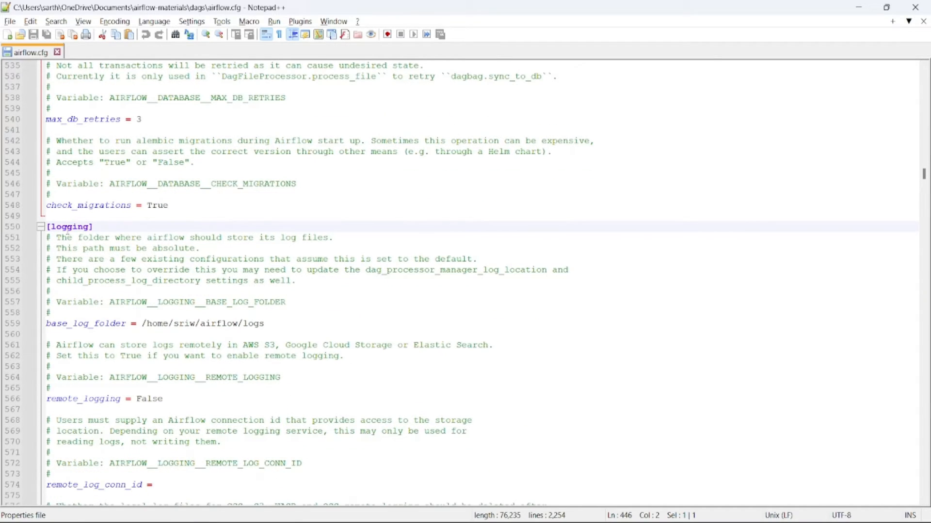
pyautogui.doubleClick(85, 324)
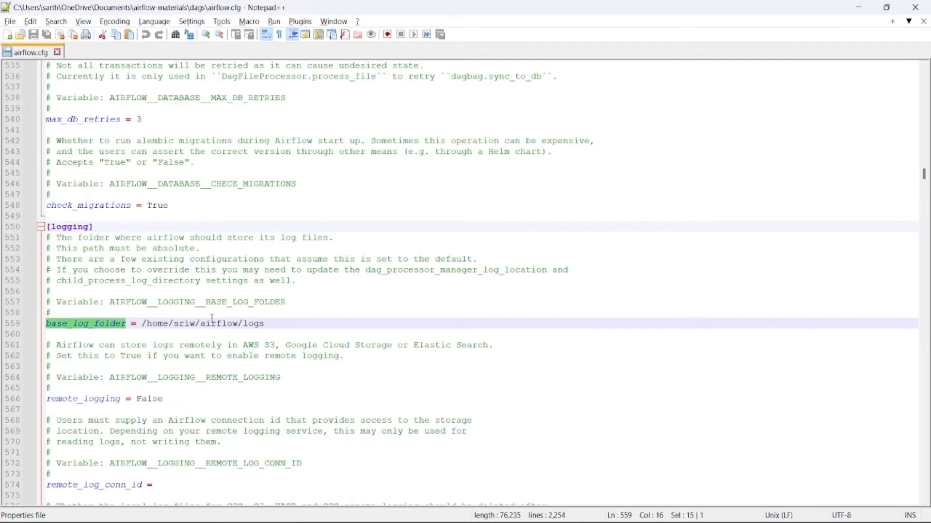
# Step: Highlight the remote_log_conn_id and encrypt_s3_logs settings
pyautogui.scroll(-3)
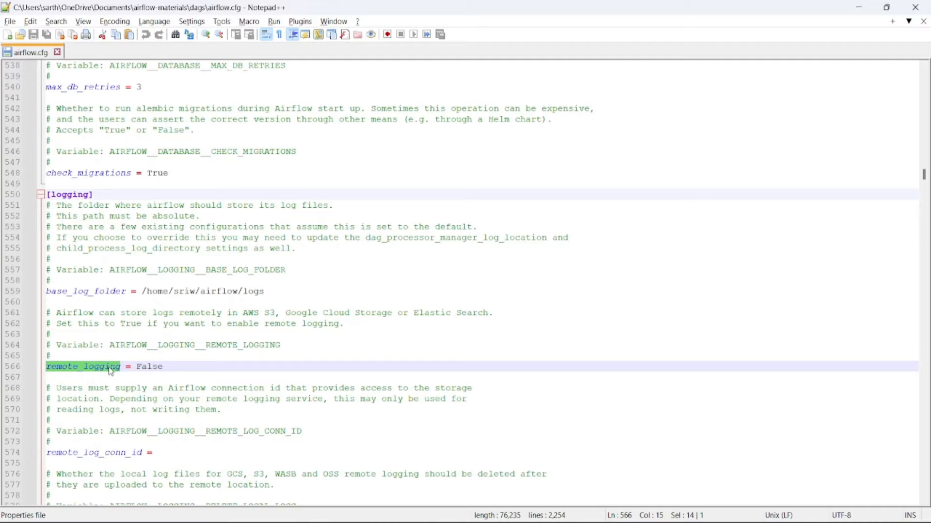
pyautogui.scroll(-3)
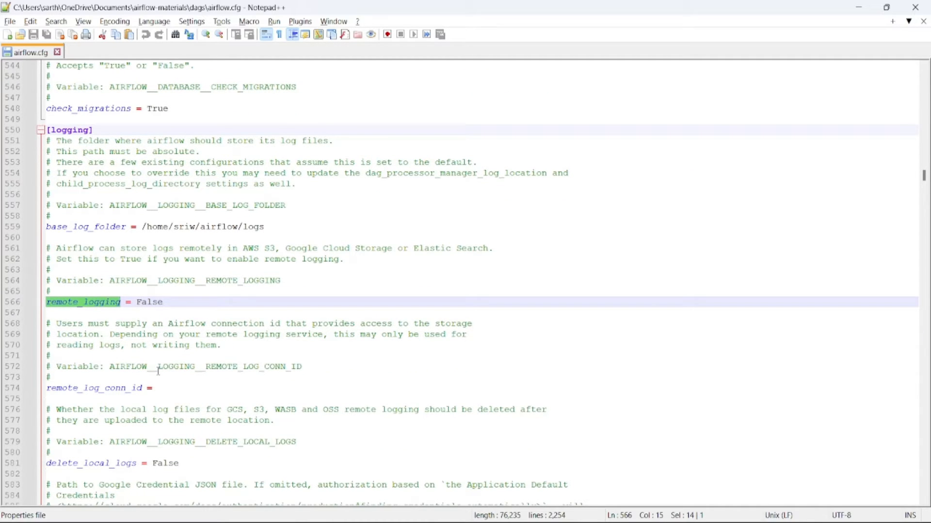
pyautogui.scroll(-3)
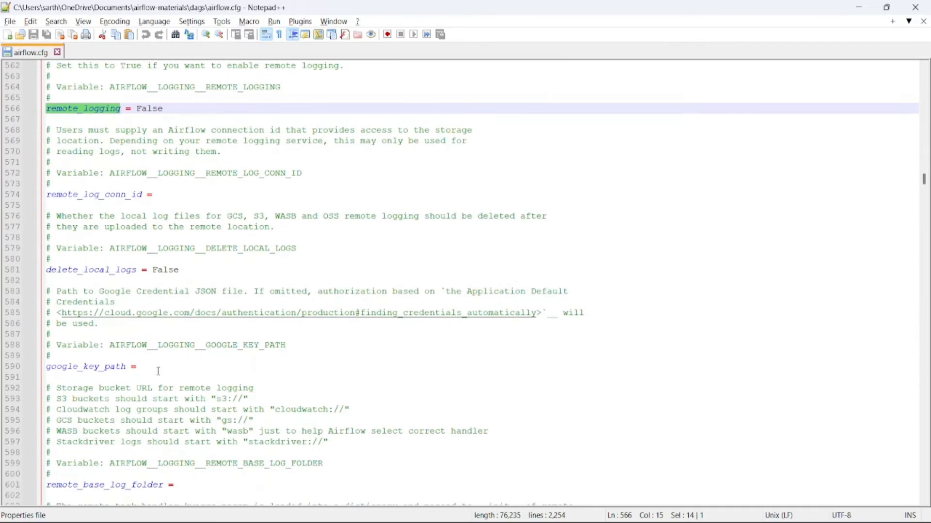
pyautogui.click(85, 194)
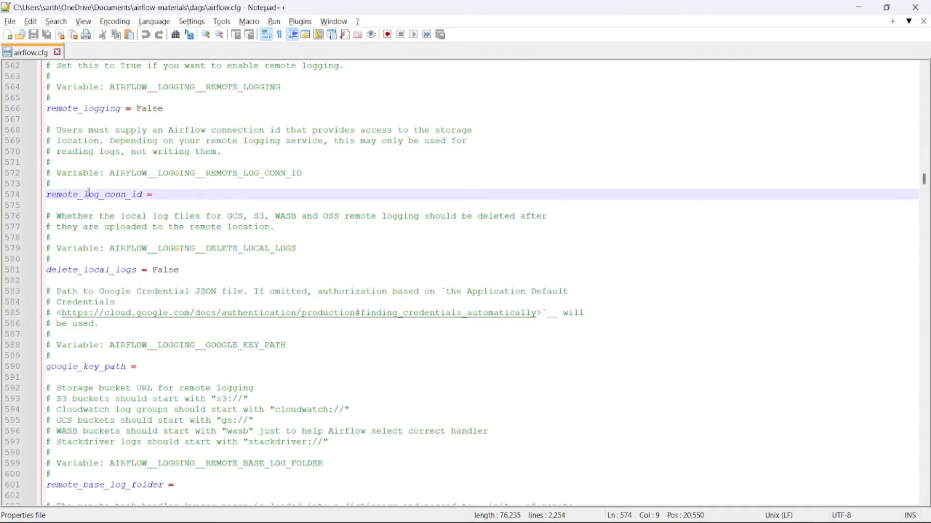
pyautogui.doubleClick(94, 195)
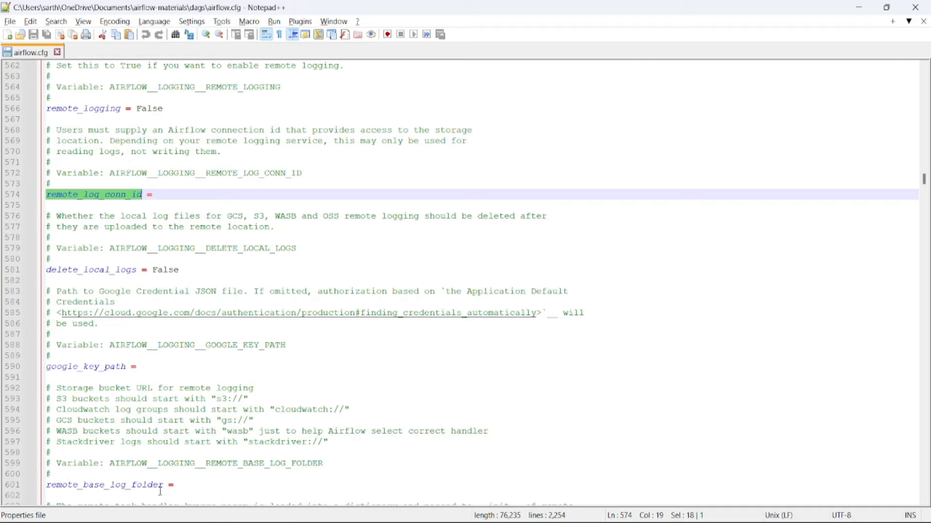
pyautogui.click(161, 492)
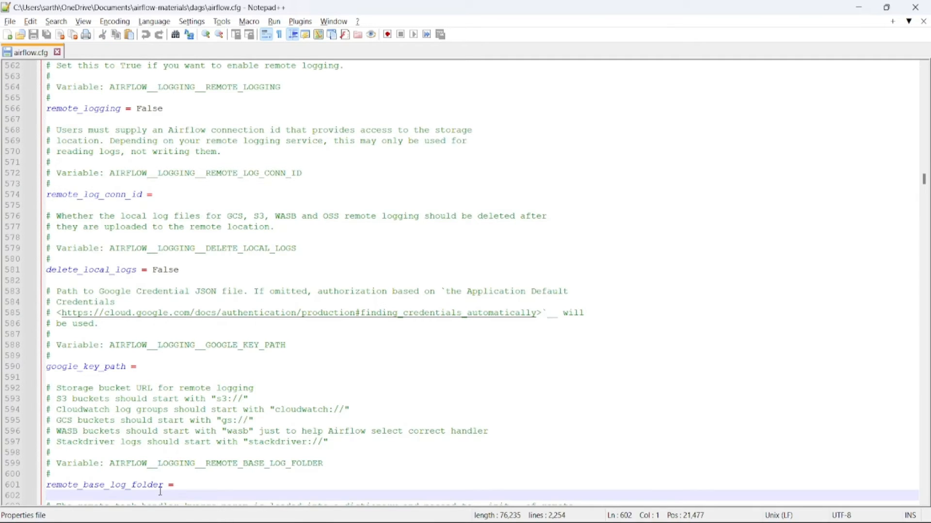
pyautogui.scroll(-3)
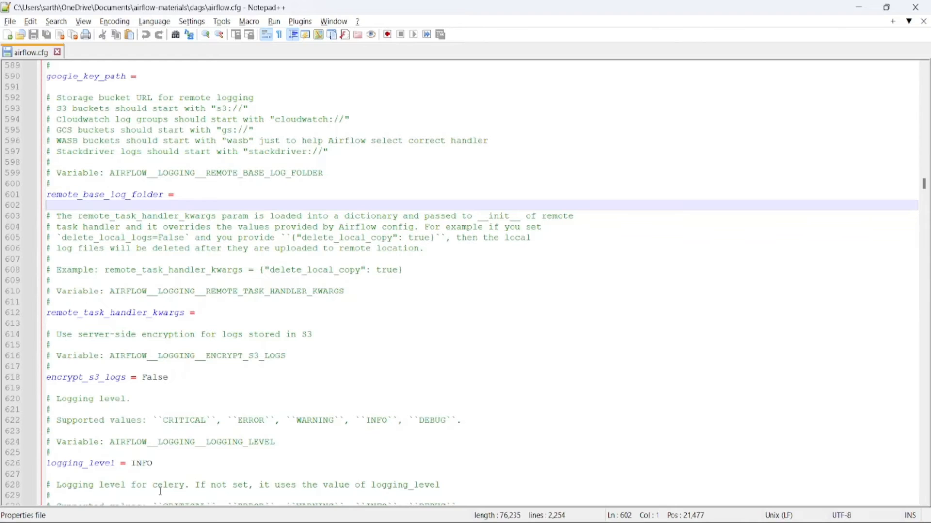
pyautogui.doubleClick(86, 377)
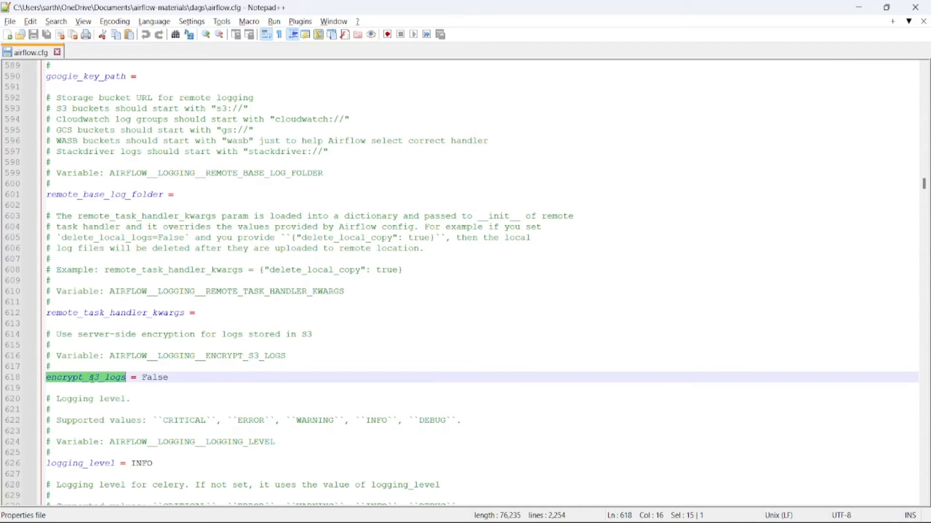
pyautogui.moveTo(92, 383)
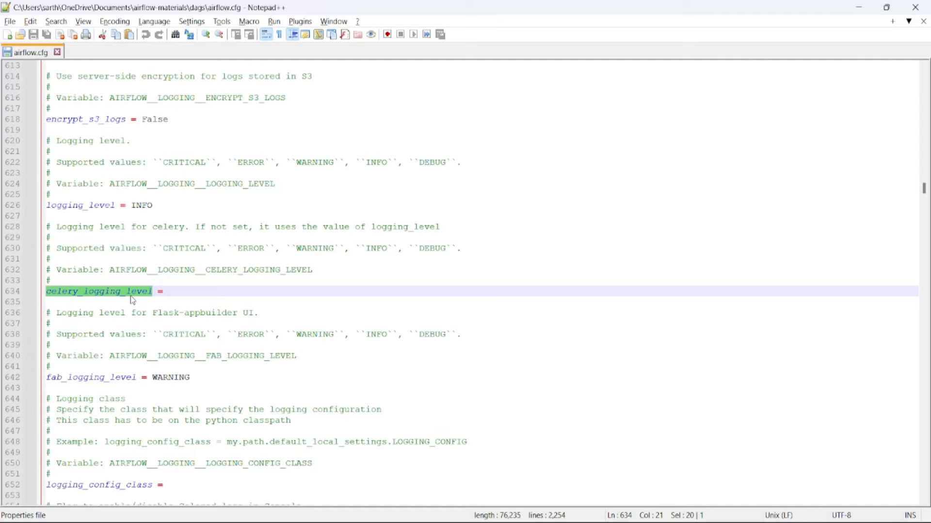
# Step: Highlight log_format, then scroll through [metrics] to the [api] page limits of 100
pyautogui.scroll(-3)
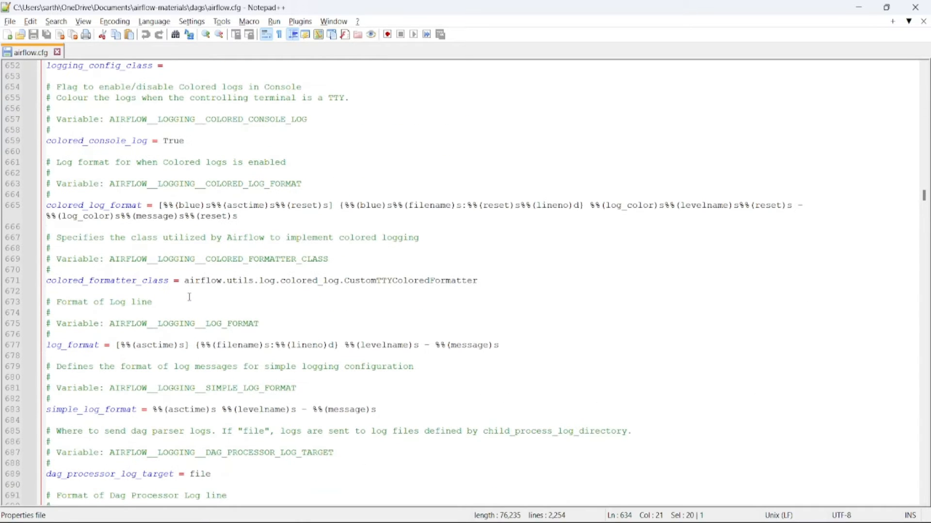
pyautogui.doubleClick(72, 345)
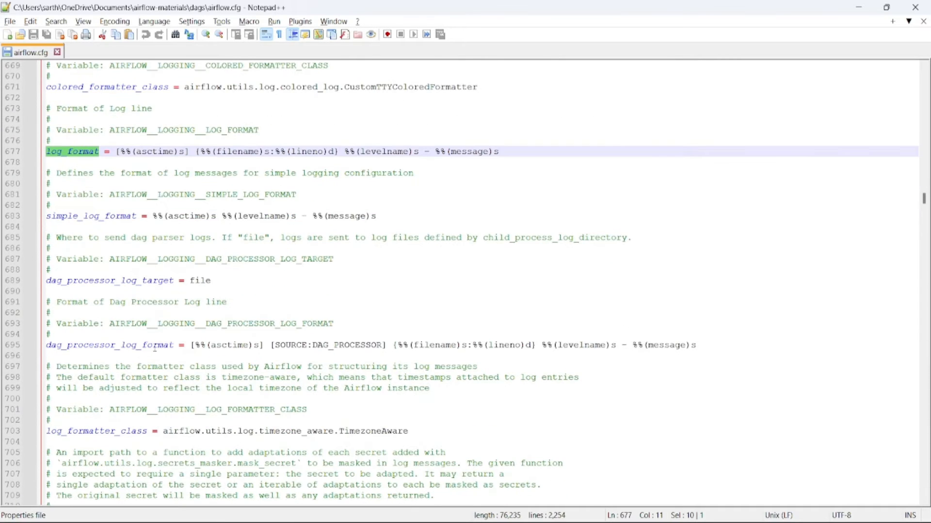
pyautogui.scroll(-3)
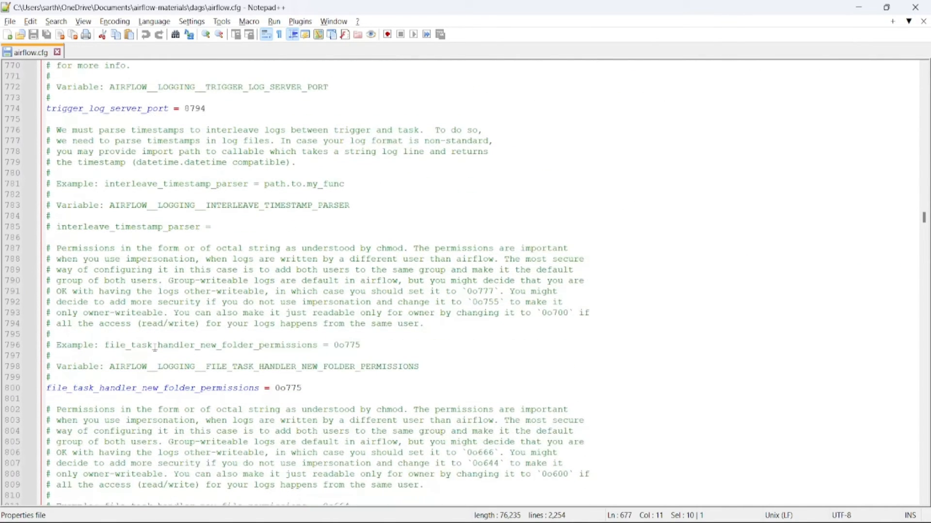
pyautogui.scroll(-3)
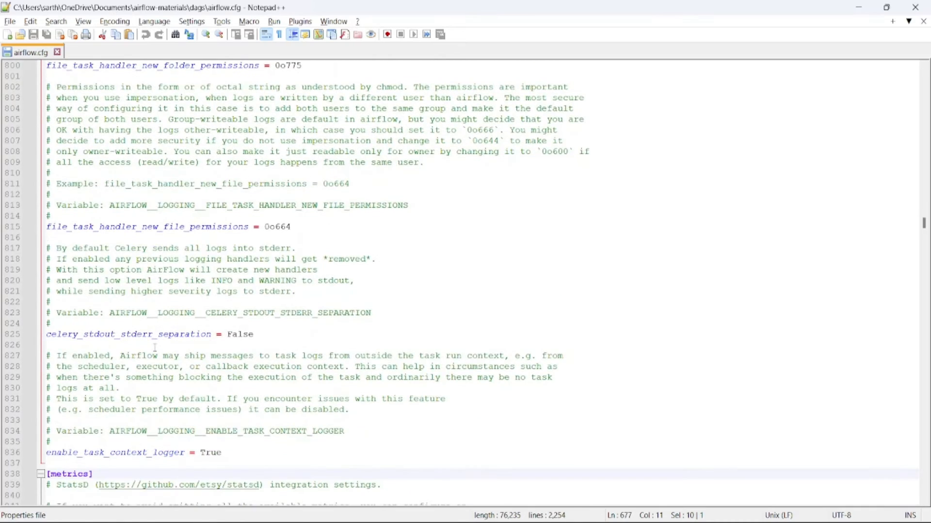
pyautogui.scroll(-3)
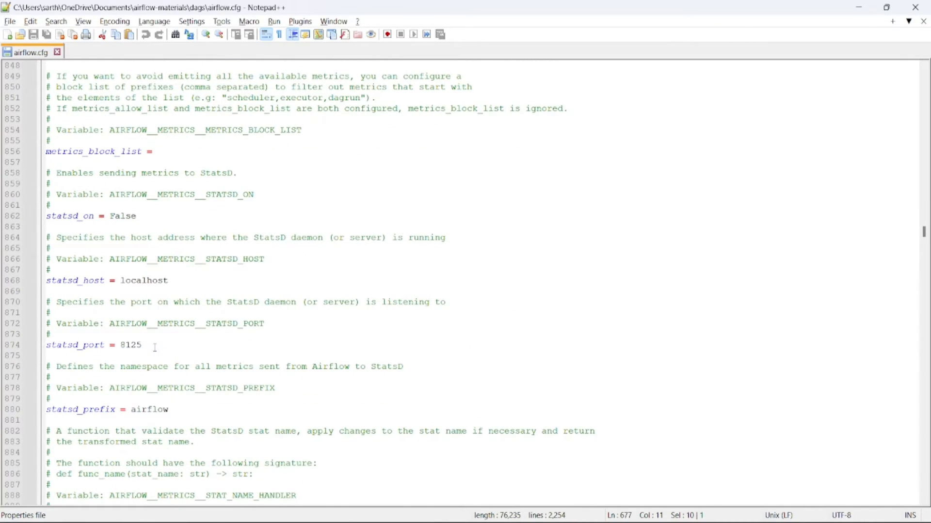
pyautogui.scroll(-3)
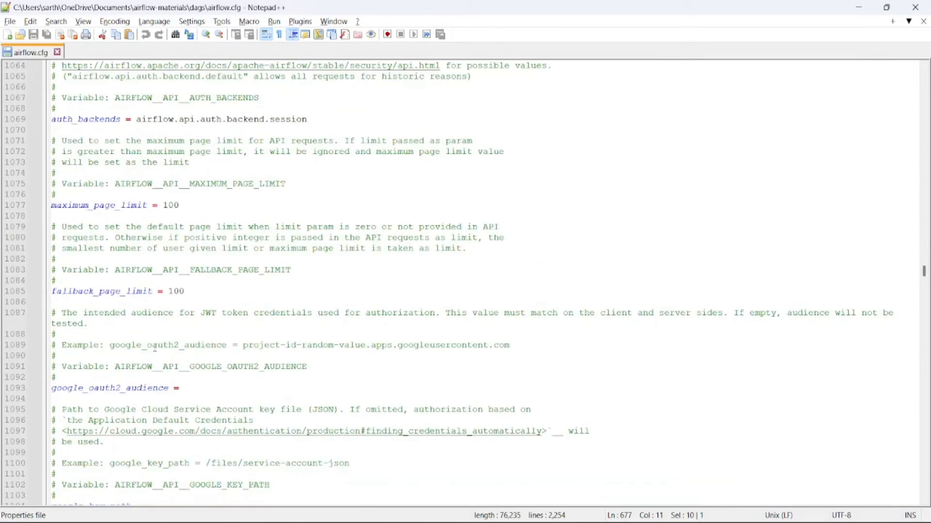
# Step: Scroll past [lineage], highlight default_owner under [operators], and continue to [webserver]
pyautogui.scroll(-3)
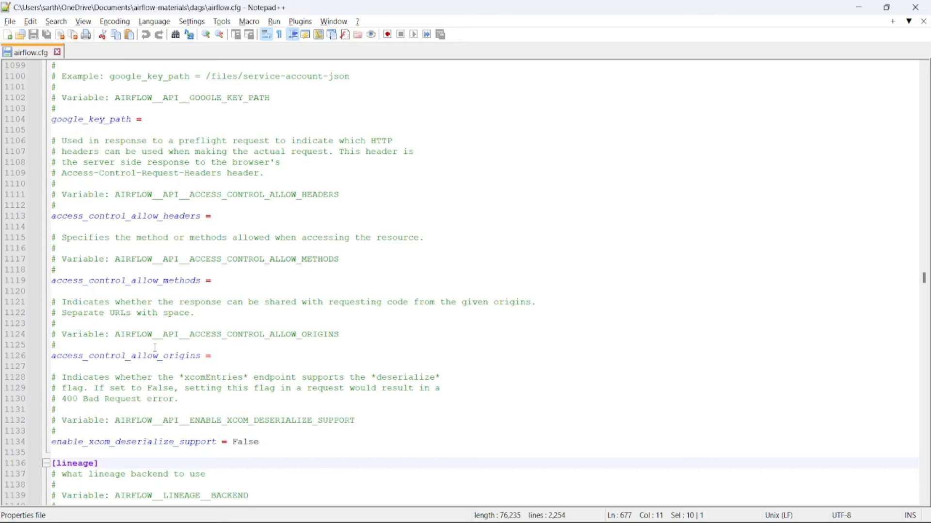
pyautogui.scroll(-3)
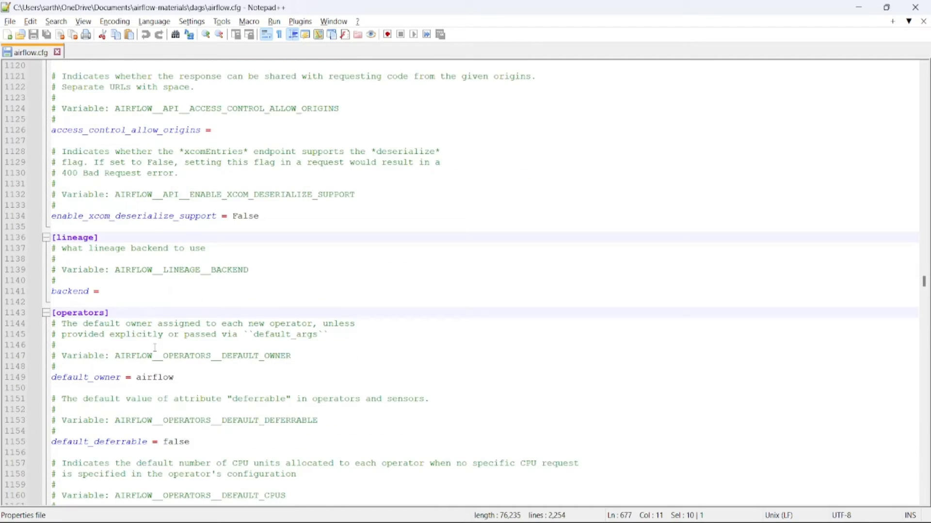
pyautogui.scroll(-3)
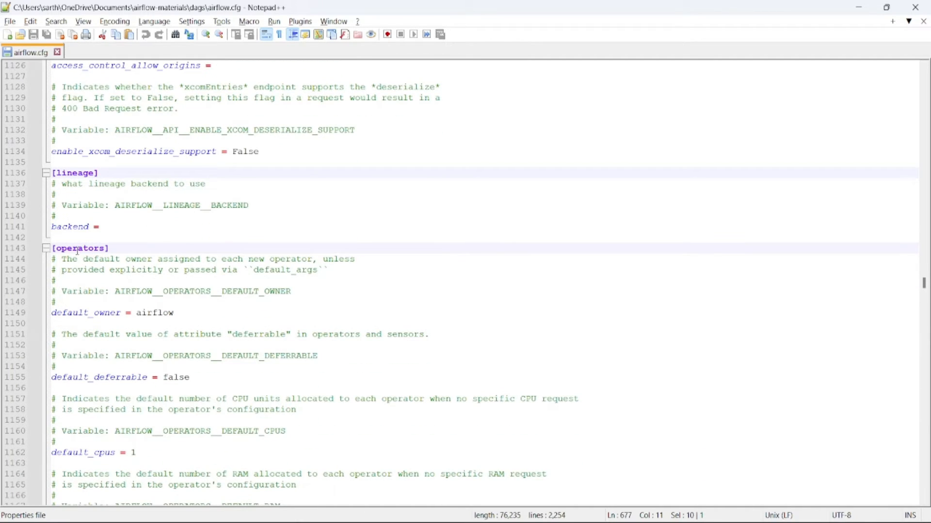
pyautogui.doubleClick(80, 248)
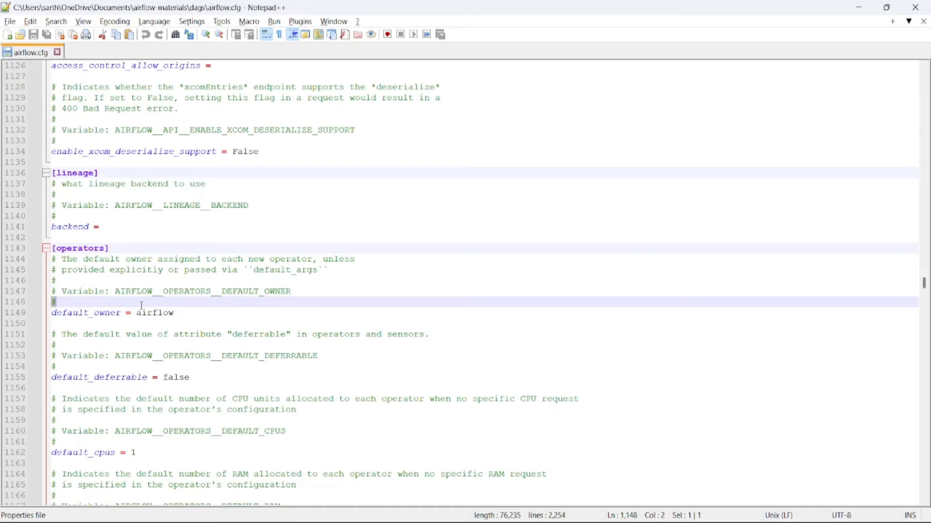
pyautogui.scroll(-3)
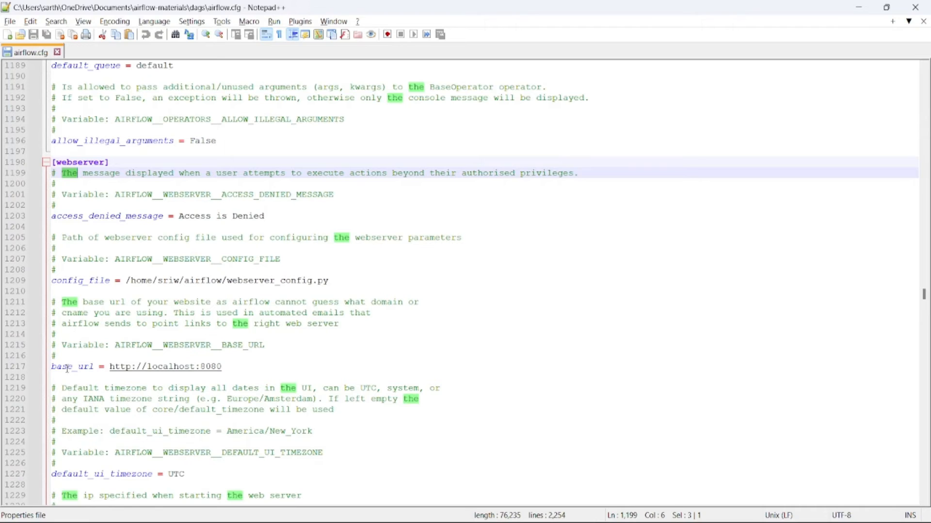
# Step: Highlight base_url and scroll down through the webserver port settings
pyautogui.doubleClick(71, 367)
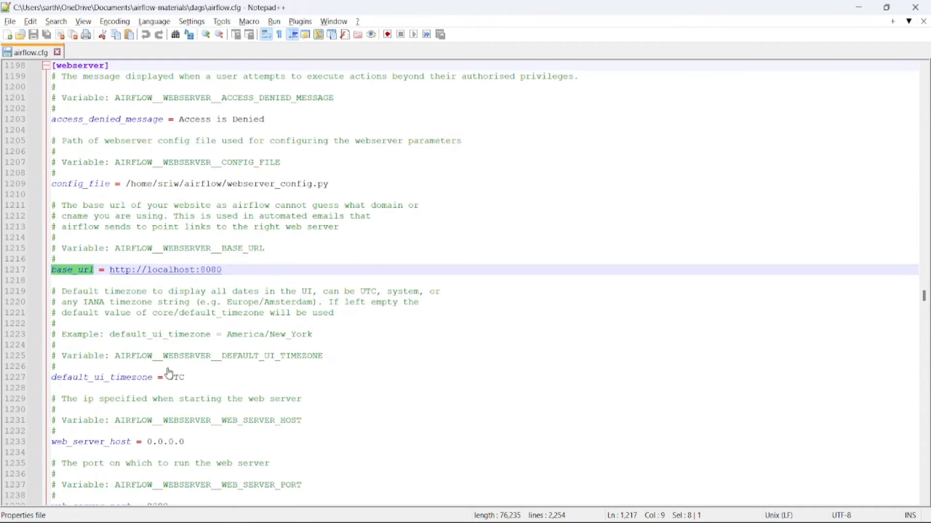
pyautogui.scroll(-3)
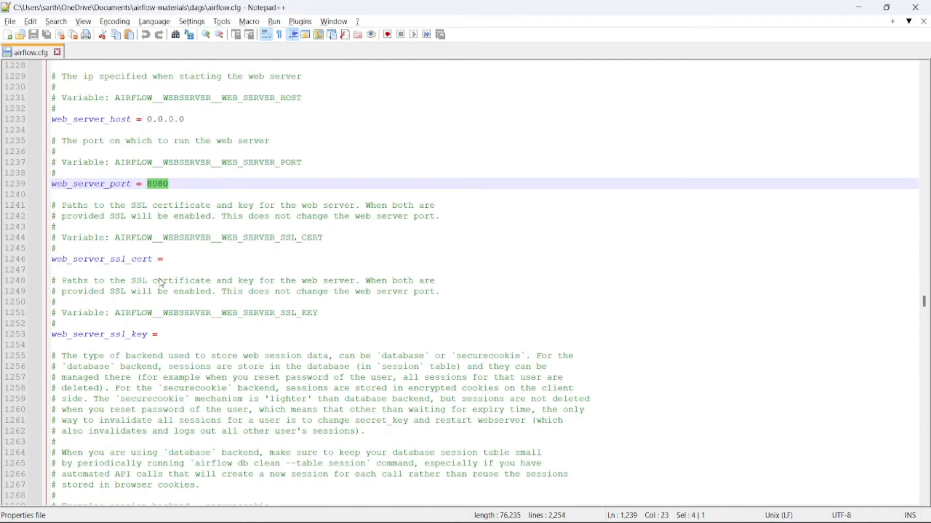
pyautogui.scroll(-3)
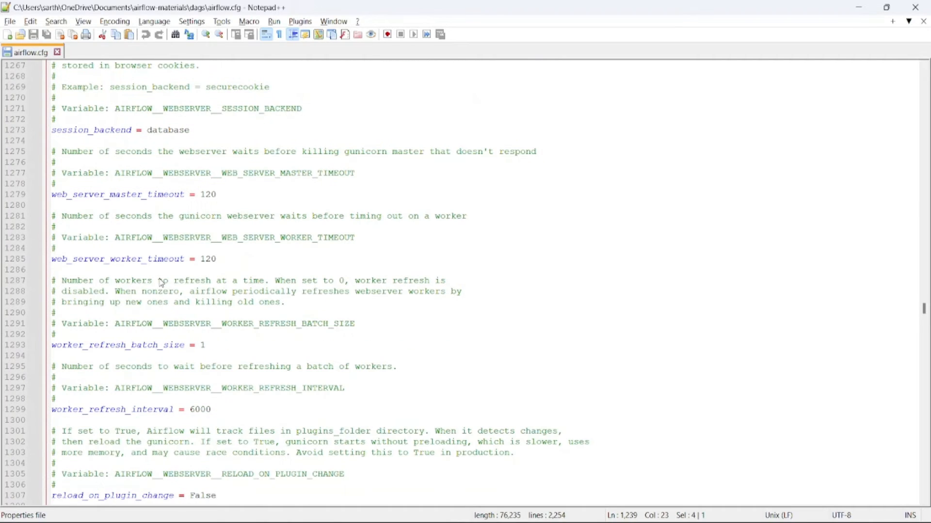
pyautogui.scroll(-3)
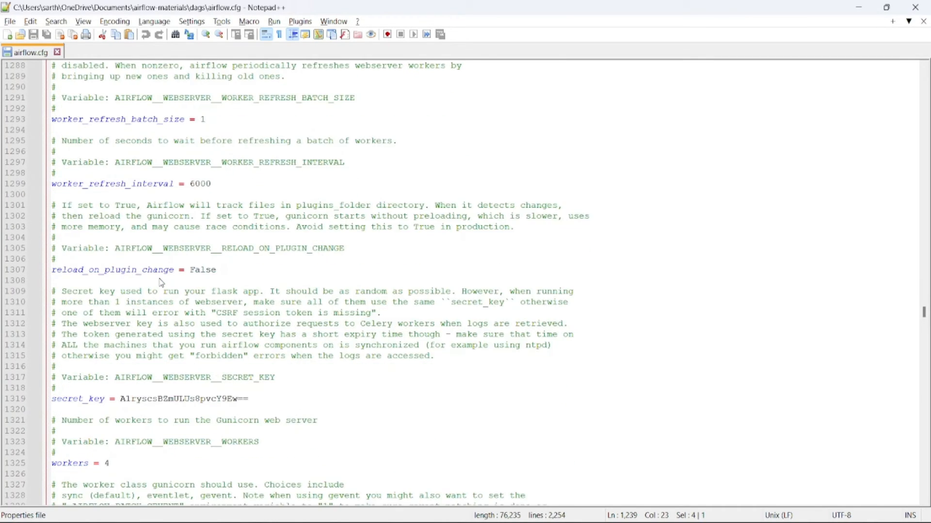
pyautogui.scroll(-3)
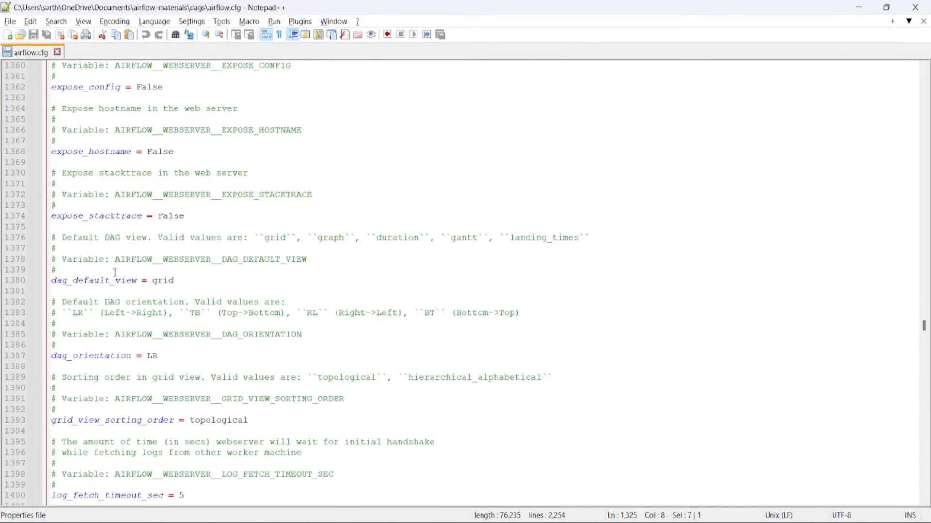
# Step: Highlight dag_default_view grid and dag_orientation, then scroll to the email section's start
pyautogui.click(111, 281)
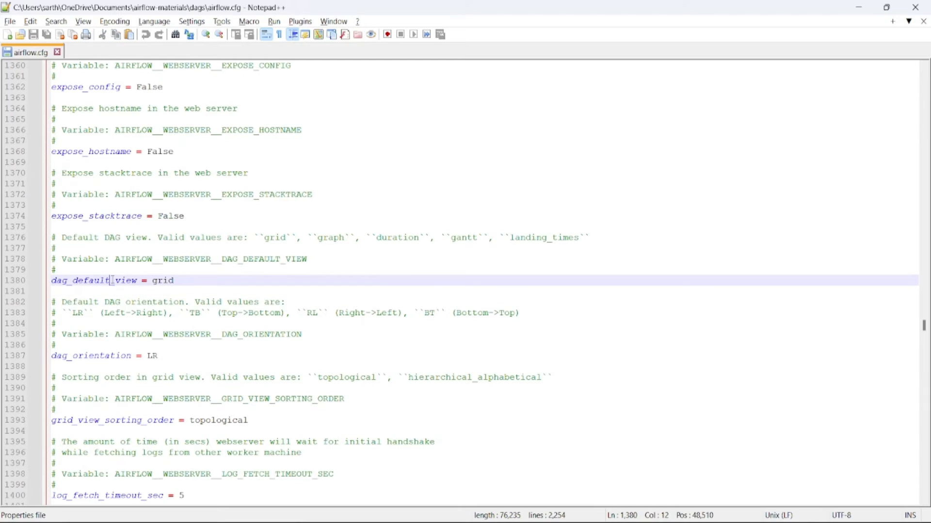
pyautogui.doubleClick(89, 280)
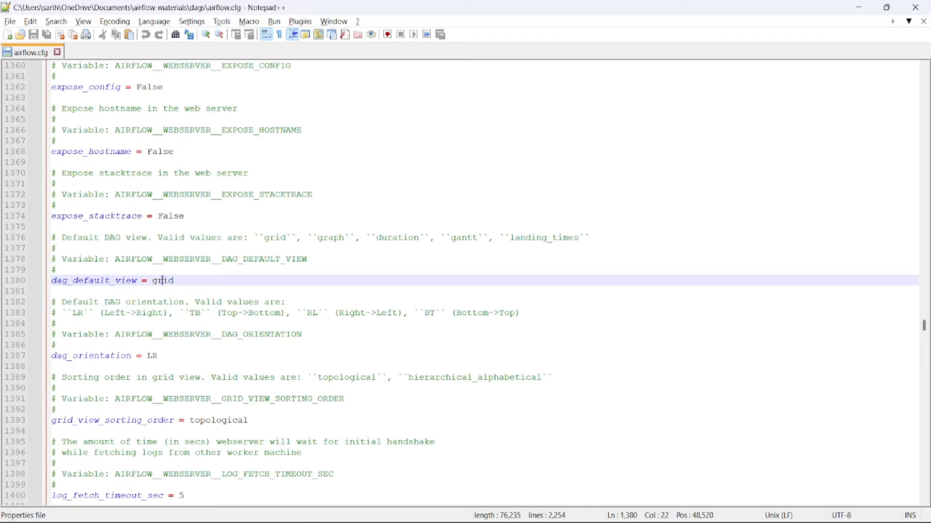
pyautogui.doubleClick(162, 281)
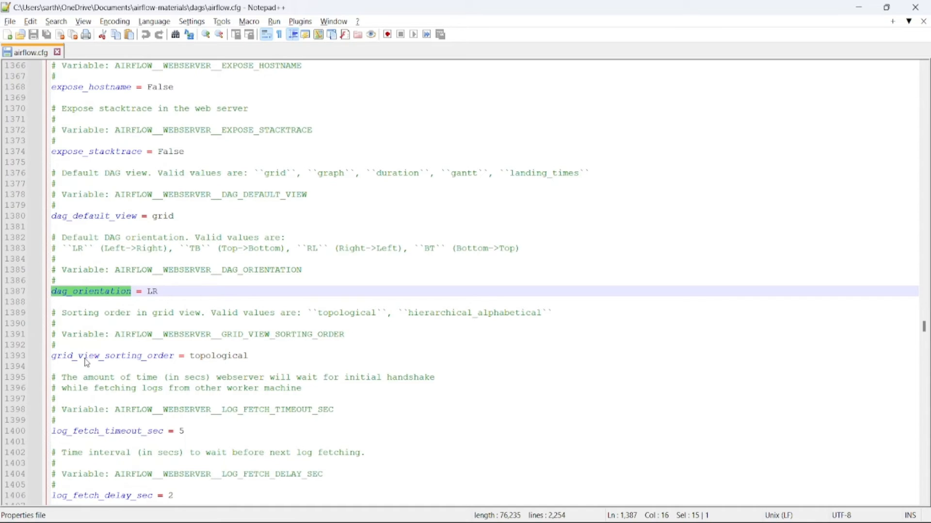
pyautogui.scroll(-3)
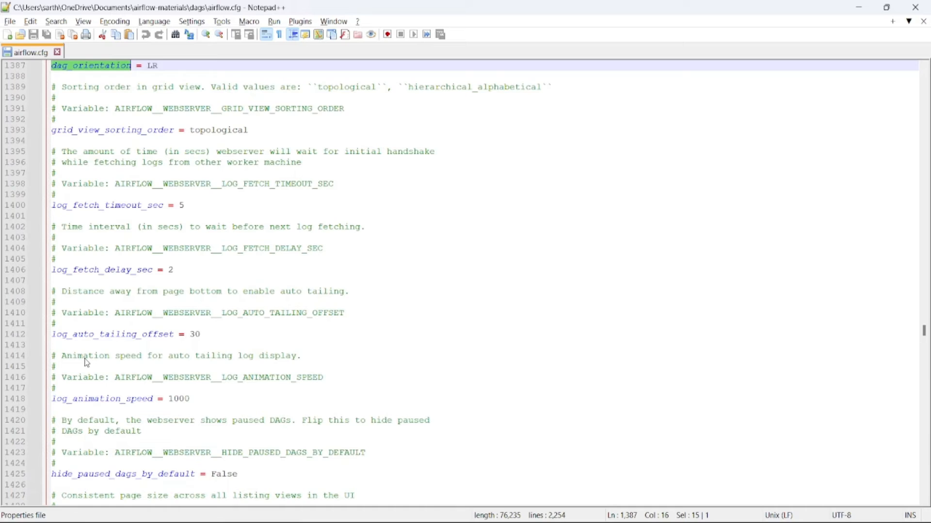
pyautogui.scroll(-3)
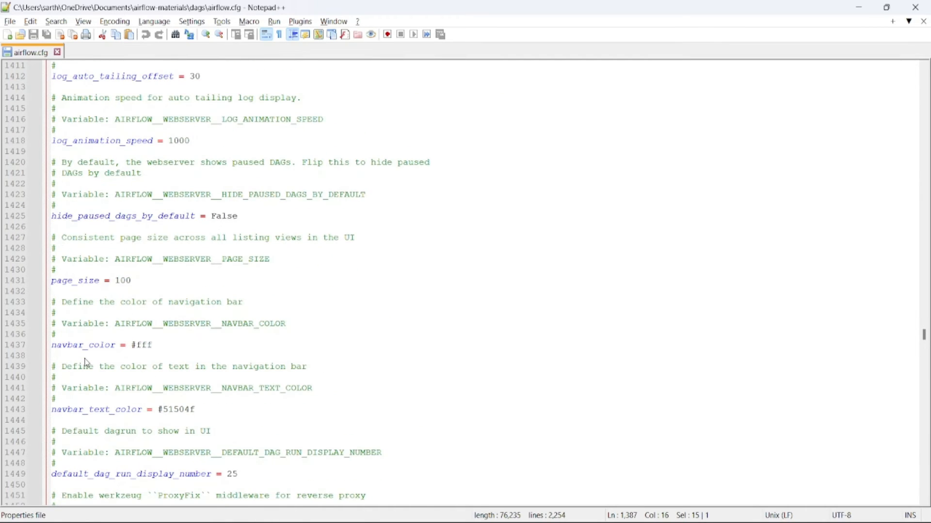
pyautogui.scroll(-3)
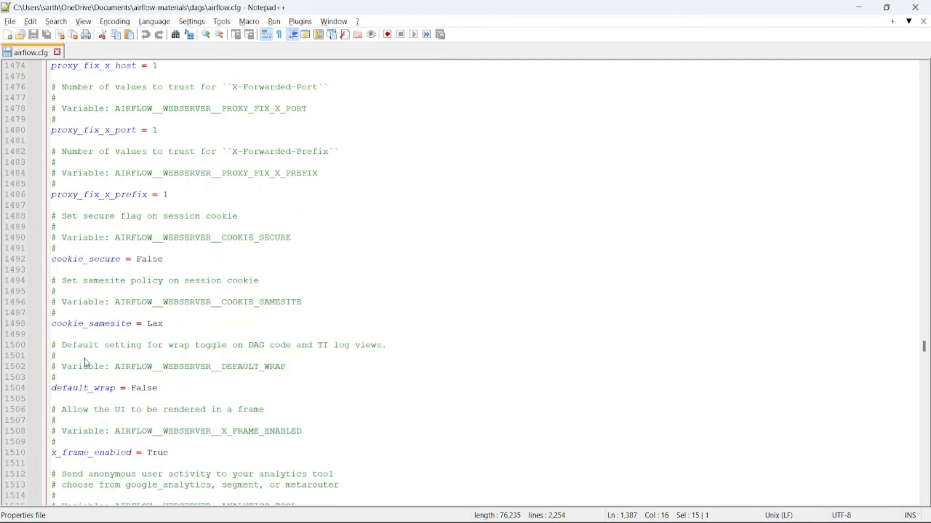
pyautogui.scroll(-3)
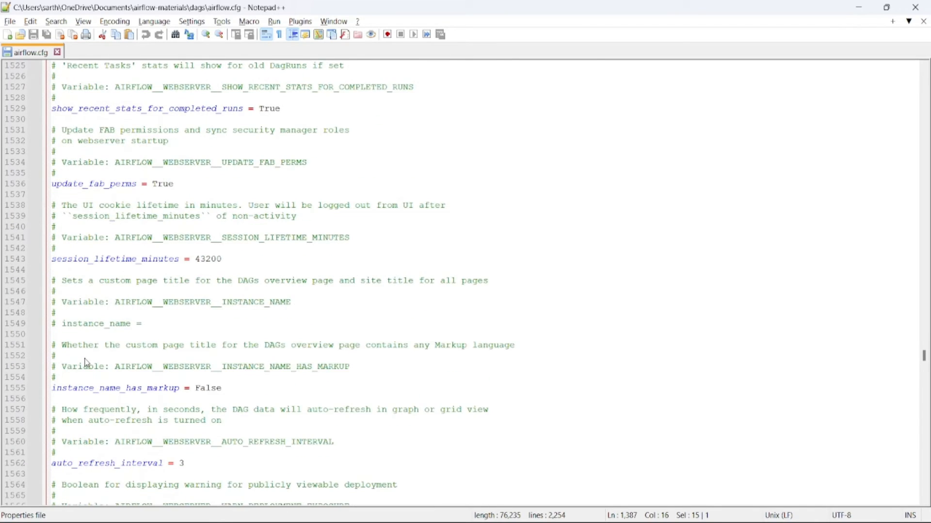
pyautogui.scroll(-3)
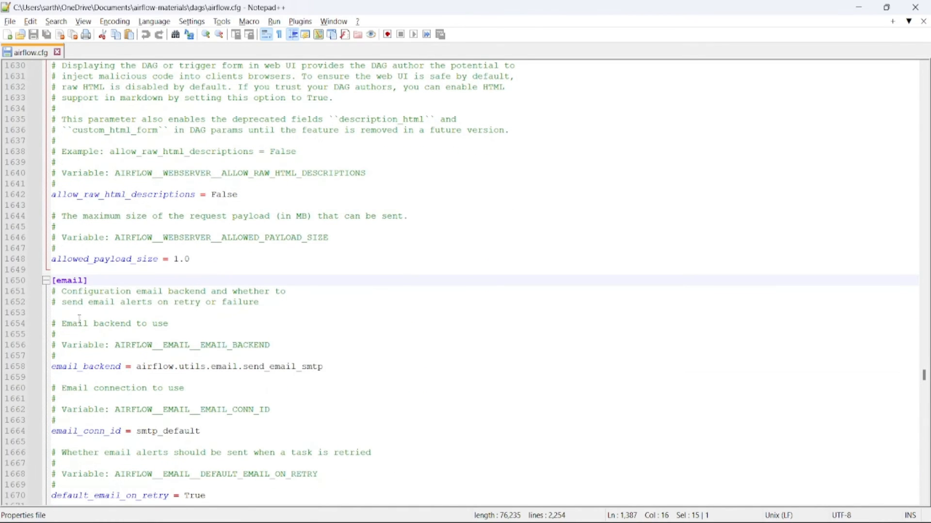
# Step: Highlight 'Configuration' and every 'email' occurrence, then scroll through [email] into [smtp]
pyautogui.doubleClick(96, 259)
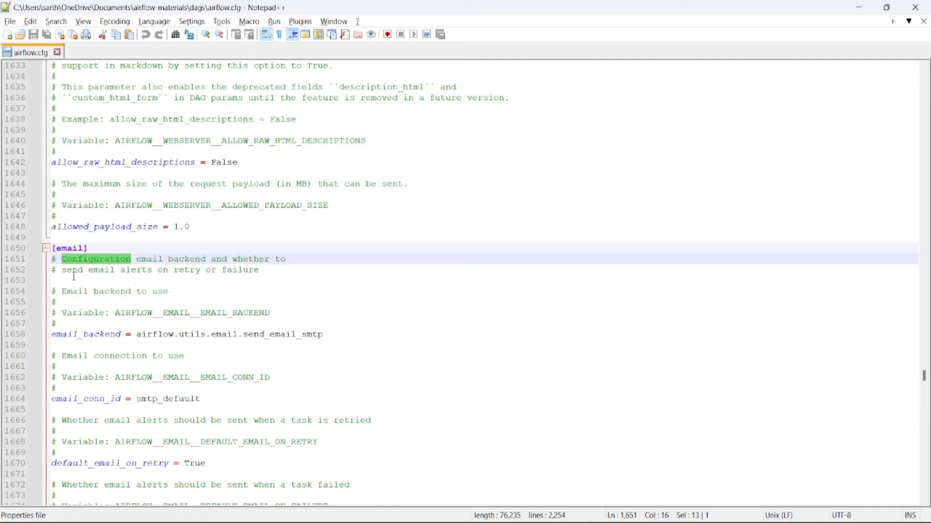
pyautogui.doubleClick(69, 248)
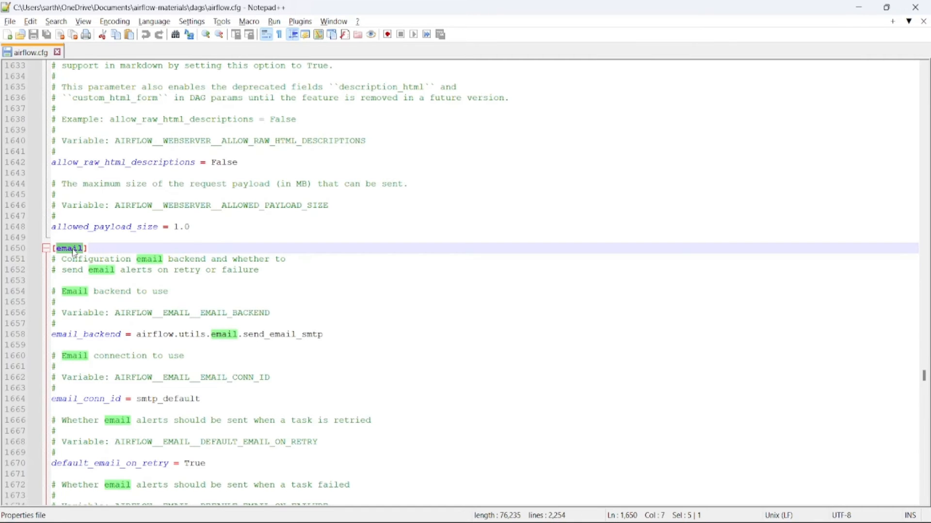
pyautogui.scroll(-3)
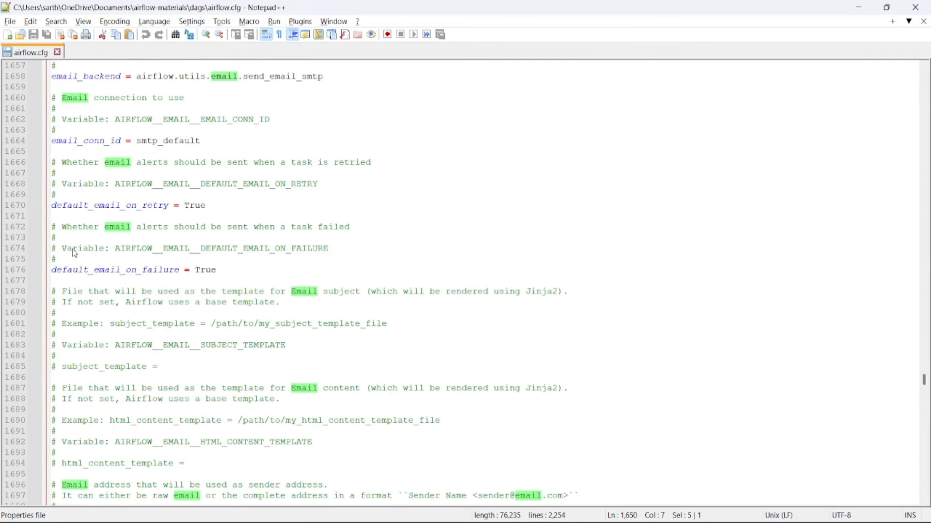
pyautogui.scroll(-3)
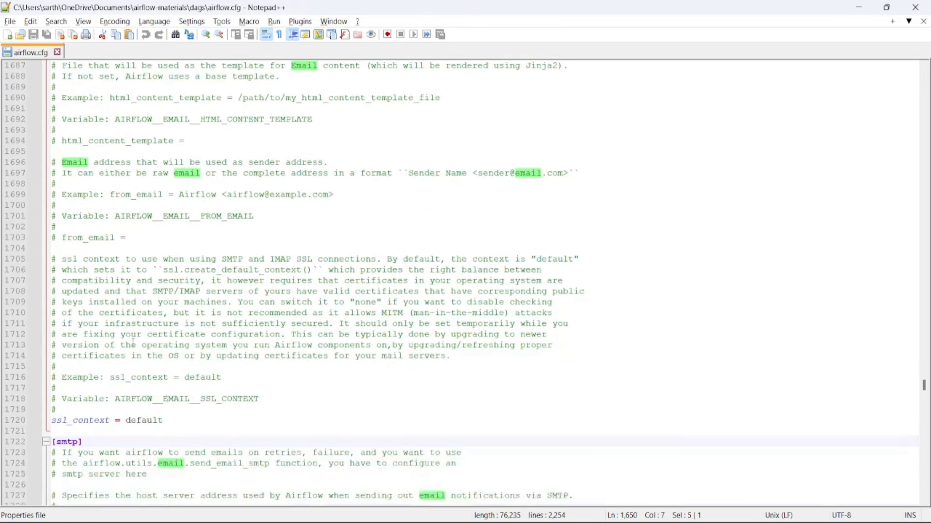
pyautogui.scroll(-3)
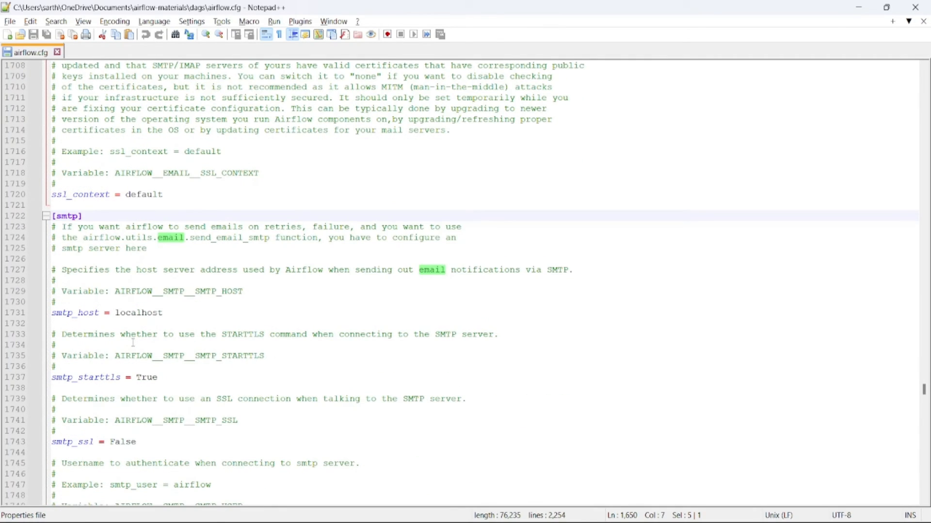
pyautogui.scroll(-3)
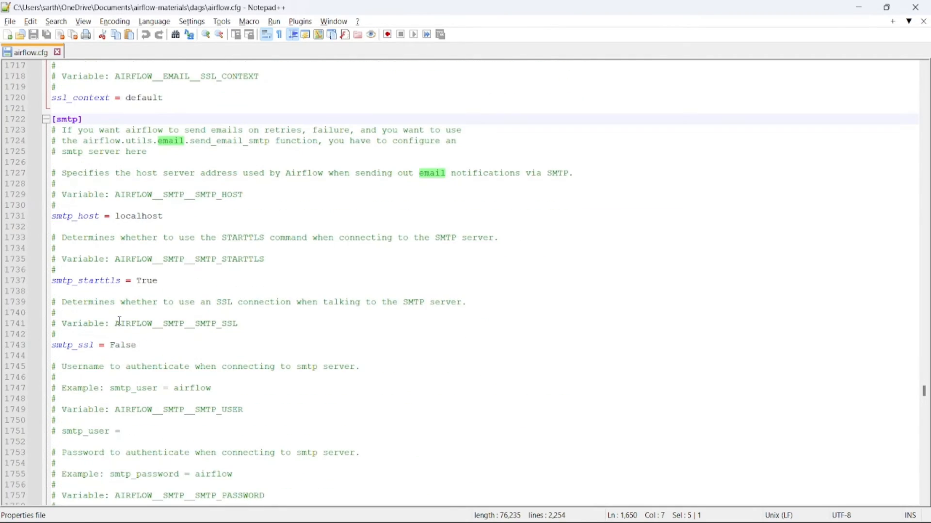
pyautogui.doubleClick(75, 215)
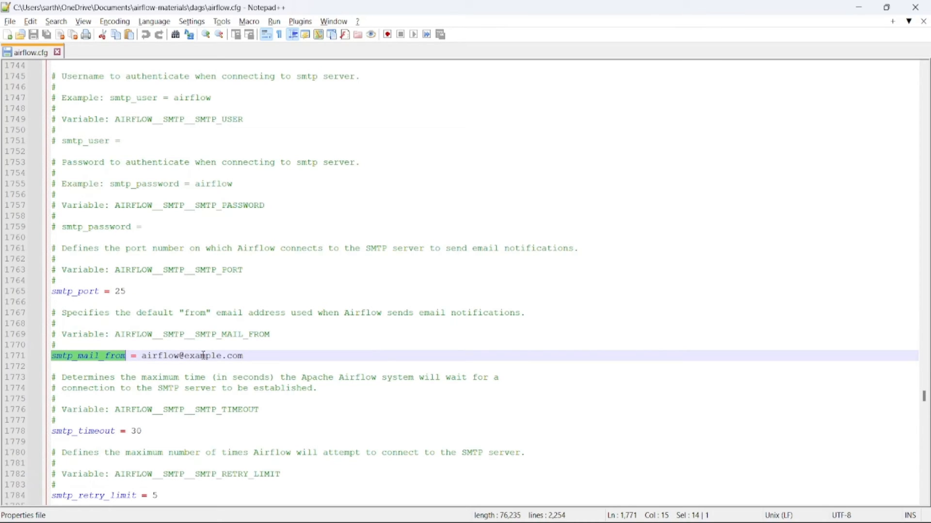
pyautogui.scroll(-3)
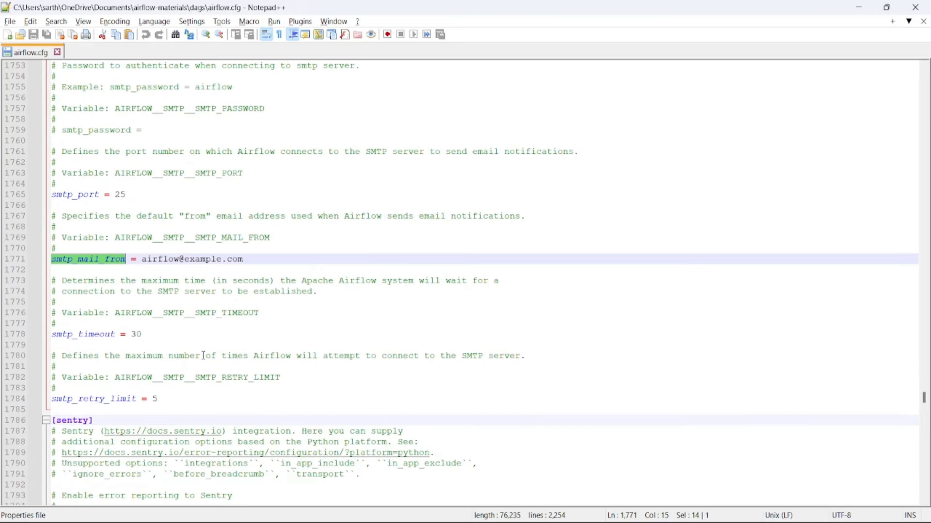
pyautogui.scroll(-3)
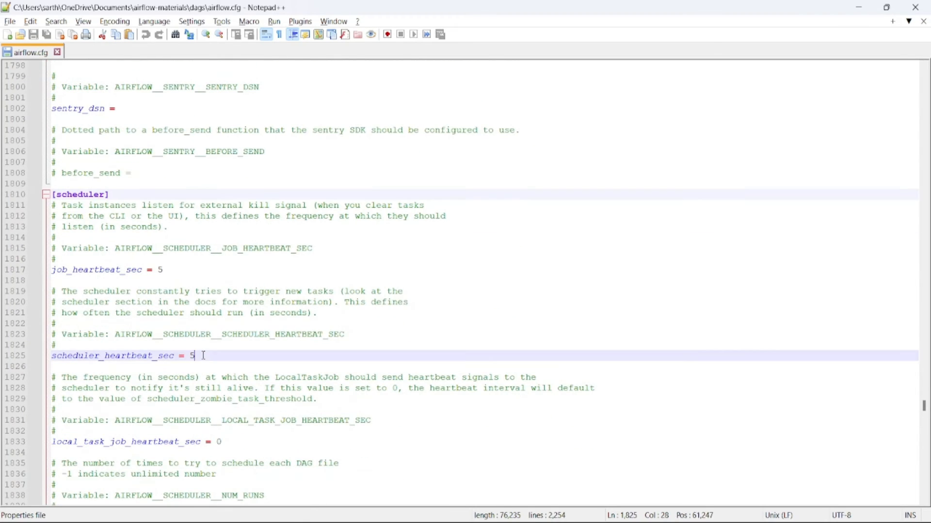
# Step: Mark every 'scheduler' mention and highlight min_file_process_interval 30
pyautogui.doubleClick(80, 194)
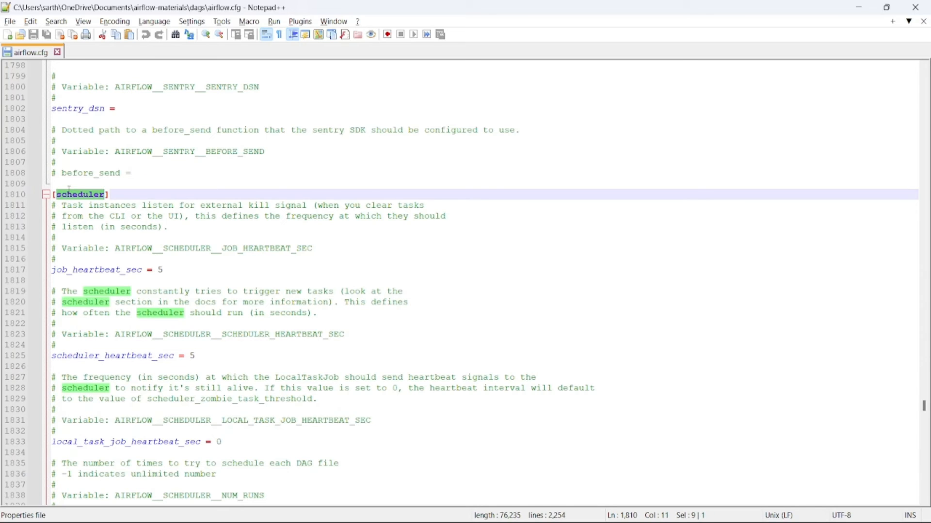
pyautogui.scroll(-3)
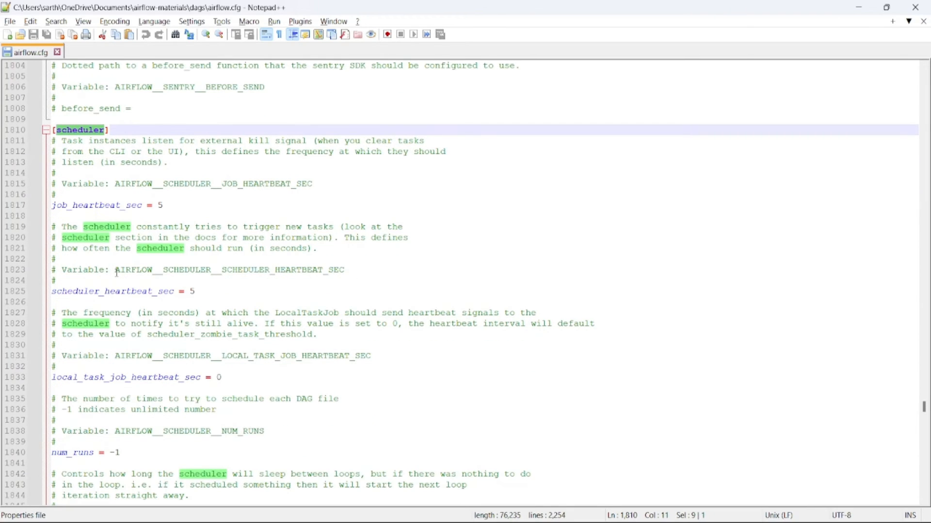
pyautogui.scroll(-3)
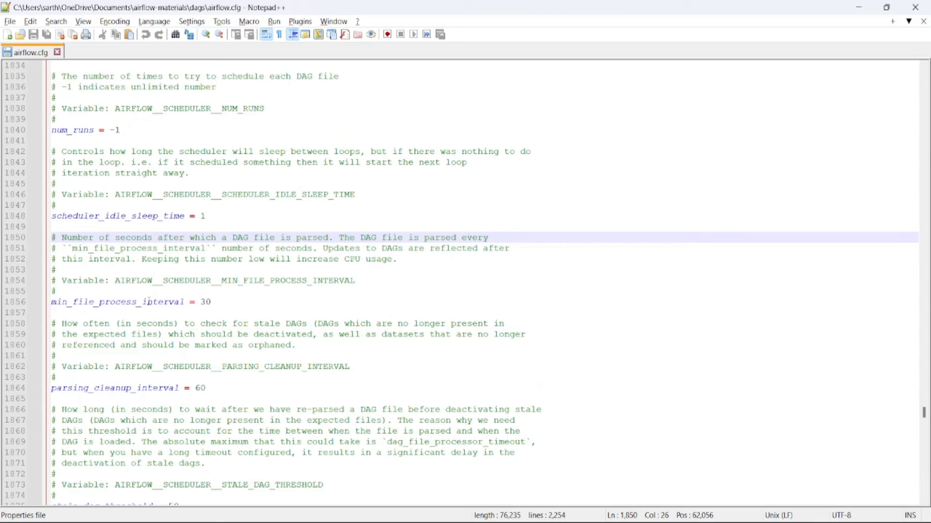
pyautogui.doubleClick(116, 302)
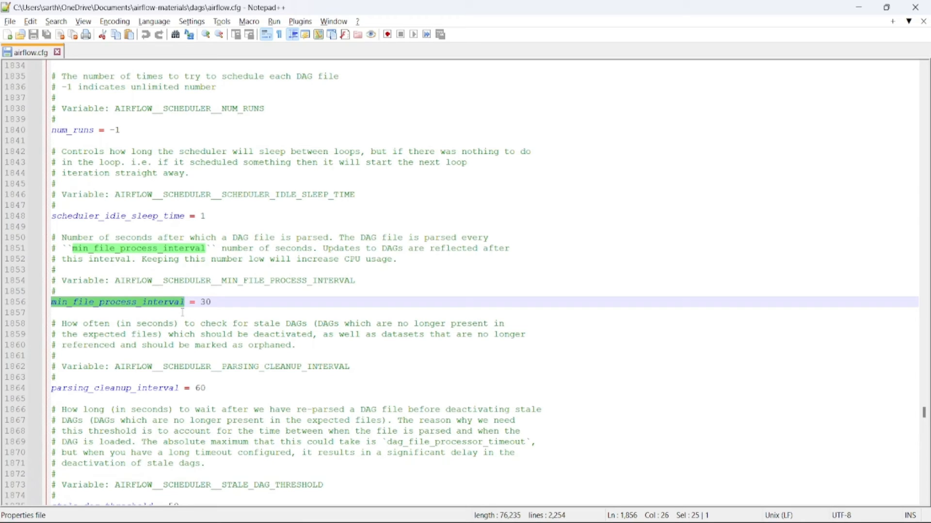
# Step: Scroll past dag_dir_list_interval 300 and zombie settings down to catchup_by_default True
pyautogui.scroll(-3)
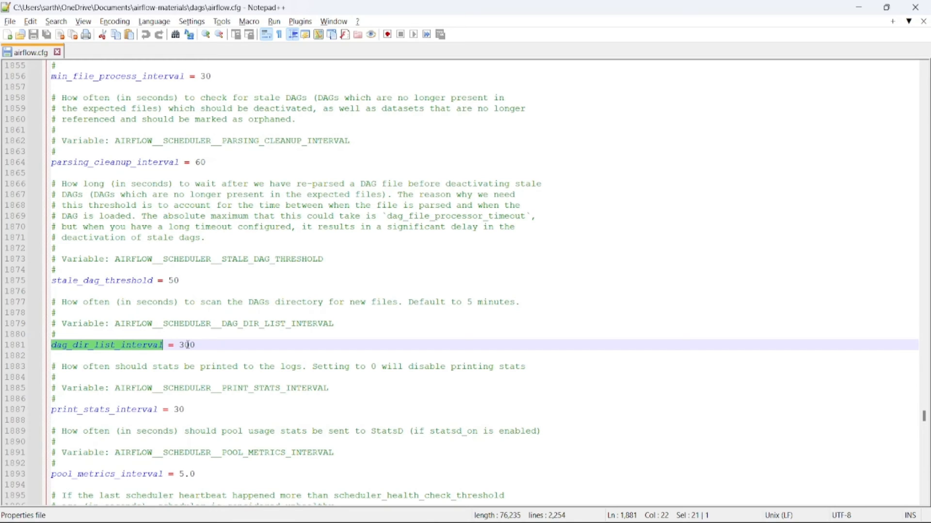
pyautogui.scroll(-3)
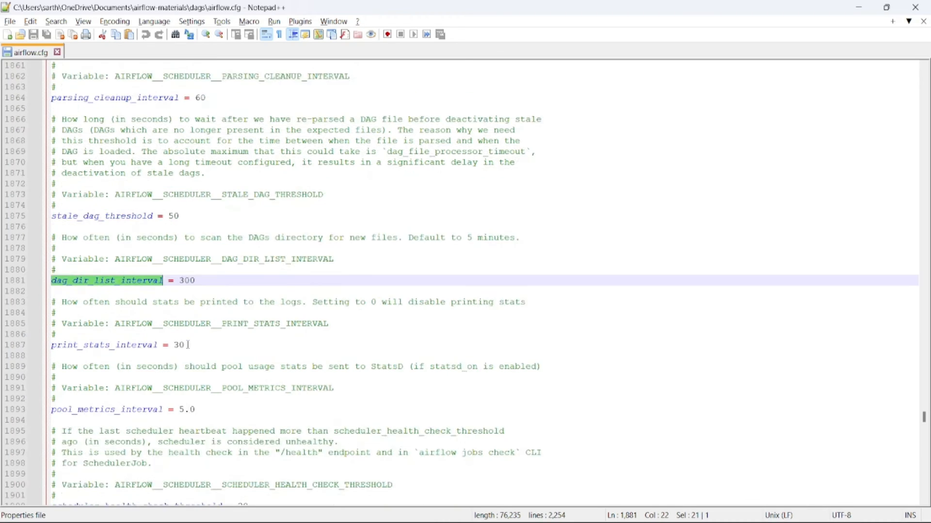
pyautogui.scroll(-3)
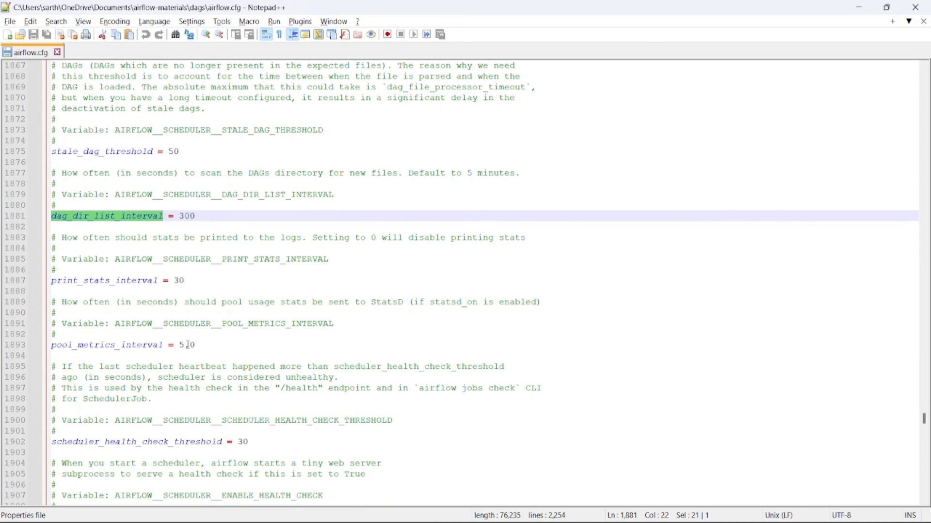
pyautogui.scroll(-3)
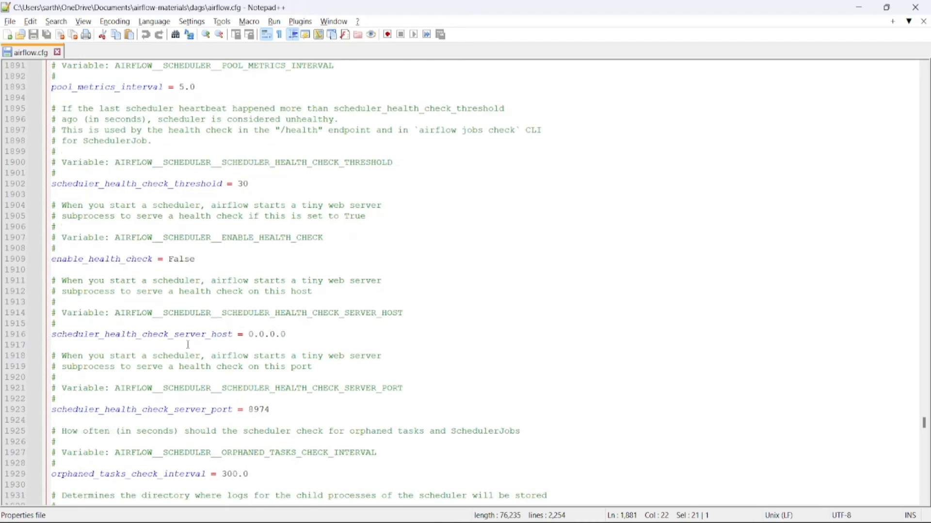
pyautogui.scroll(-3)
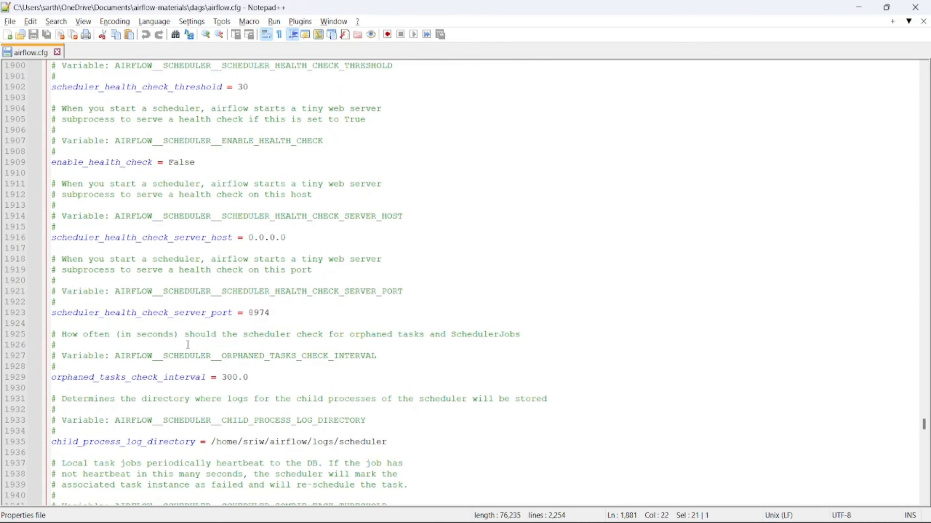
pyautogui.scroll(-3)
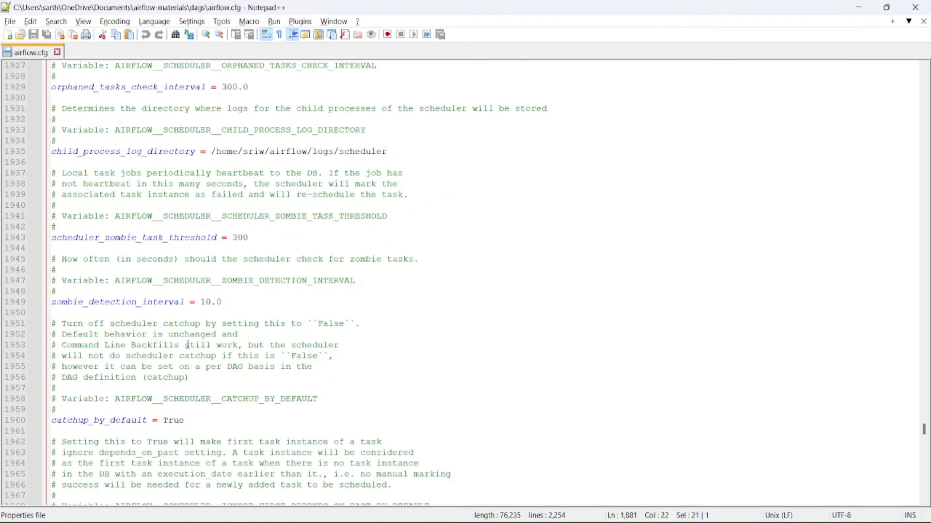
# Step: Highlight catchup_by_default, then scroll past [triggerer] to kerberos reinit_frequency 3600
pyautogui.doubleClick(99, 421)
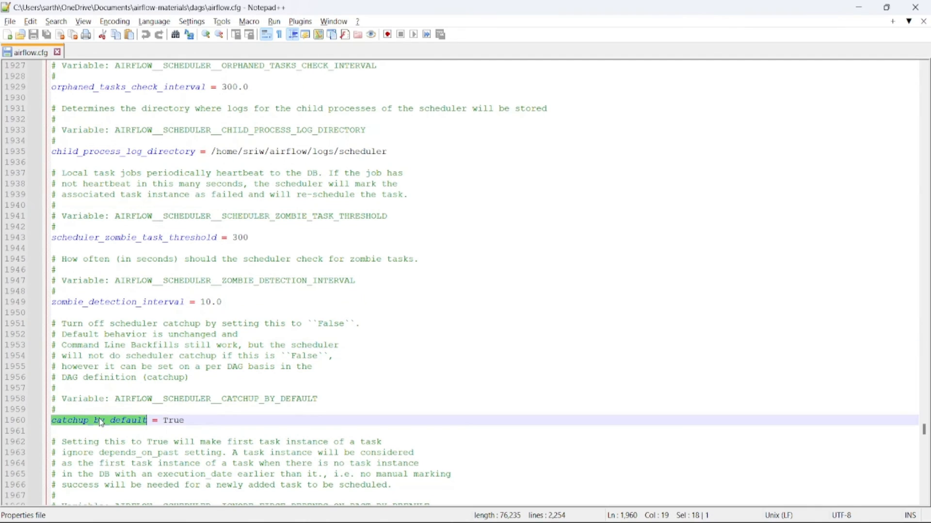
pyautogui.scroll(-3)
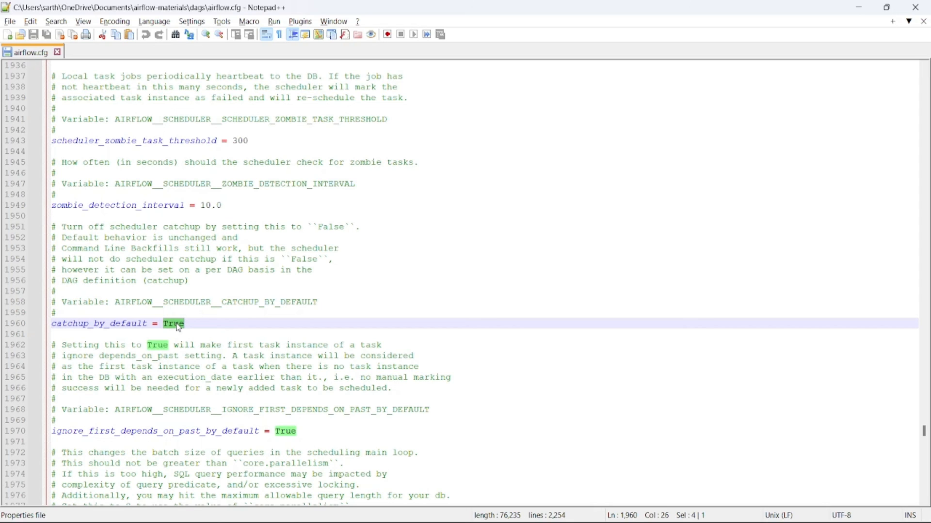
pyautogui.scroll(-3)
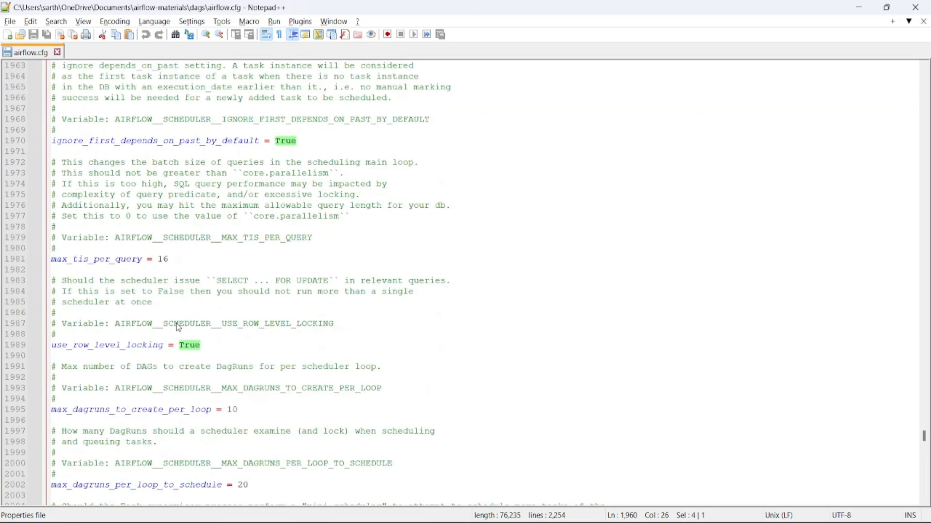
pyautogui.scroll(-3)
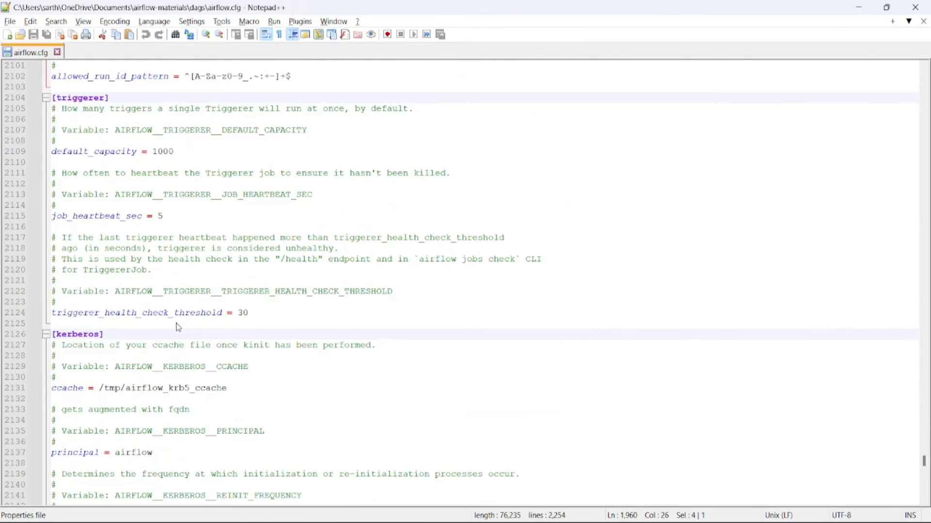
pyautogui.scroll(-3)
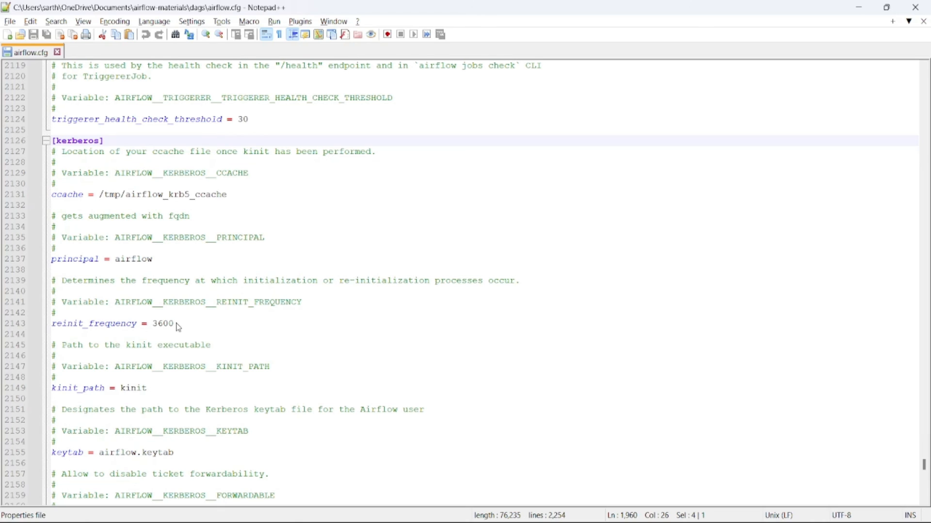
pyautogui.moveTo(483, 356)
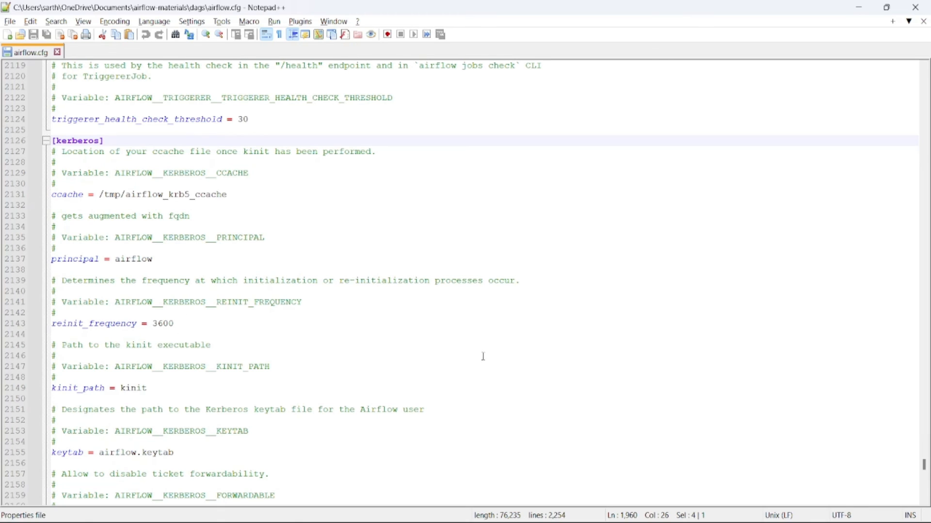